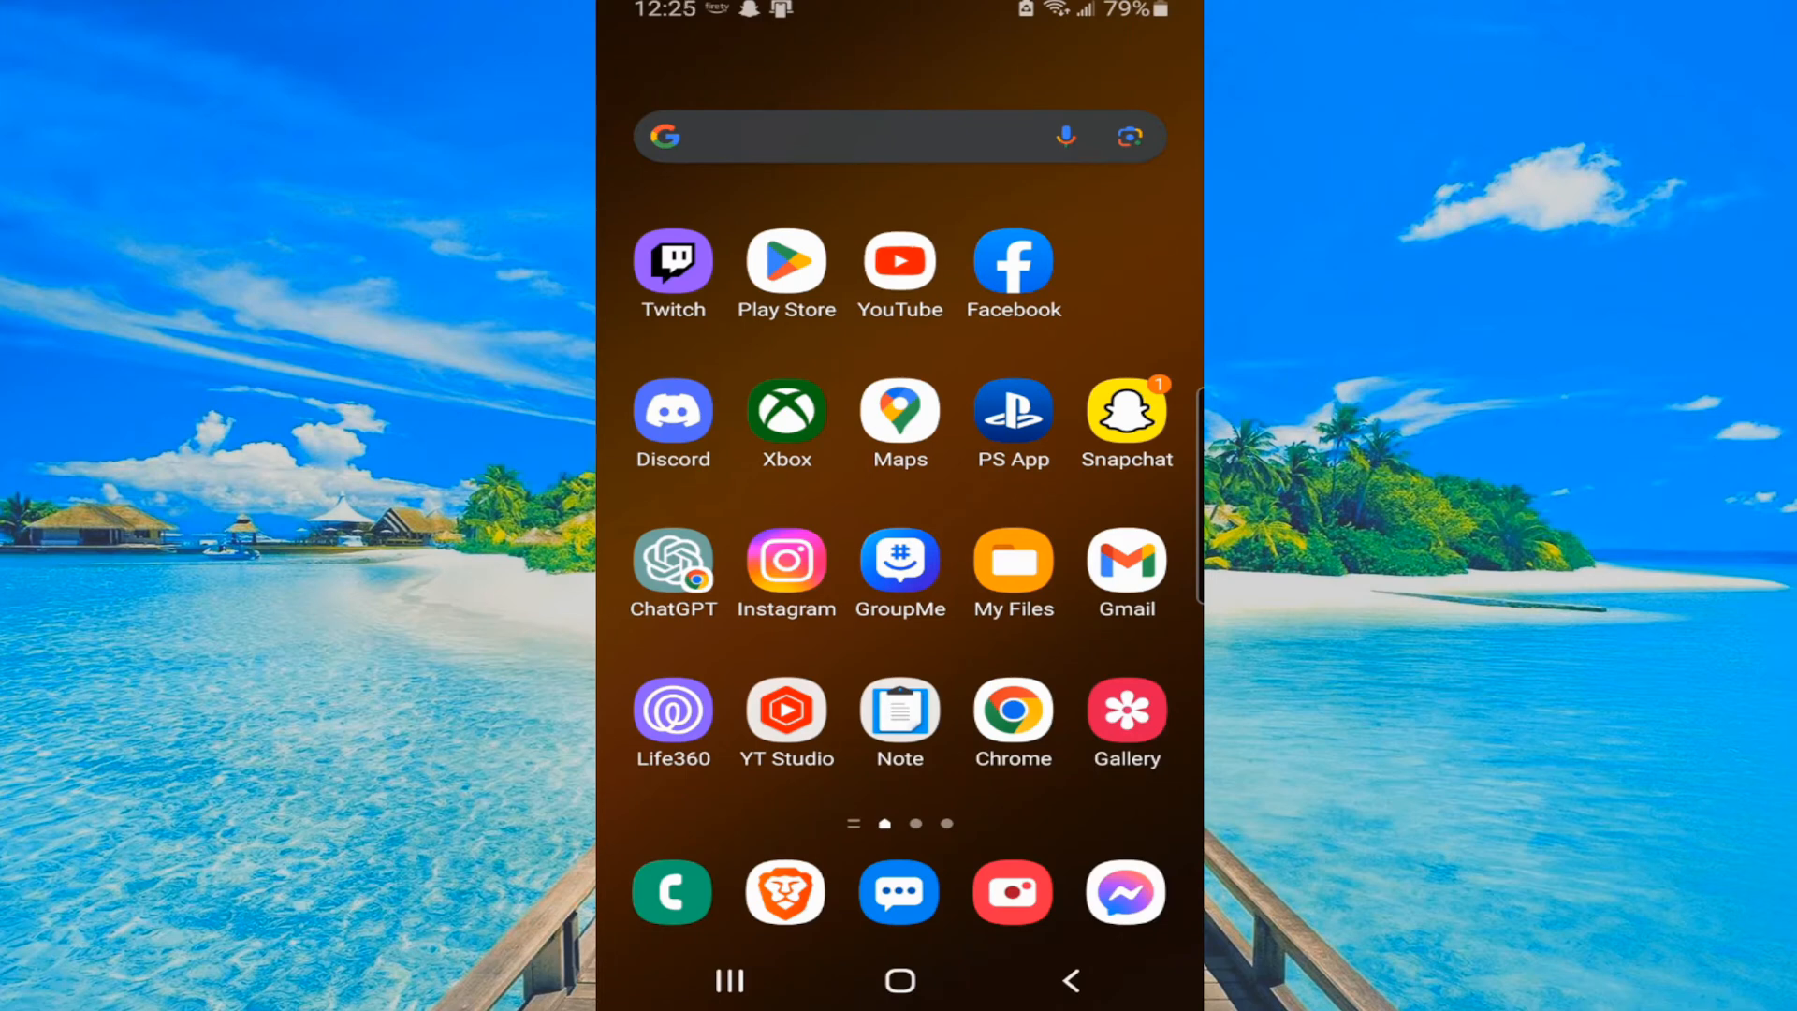
Step: Force-stop YouTube from its App info page reached via the home-screen icon, confirming with OK
click(898, 263)
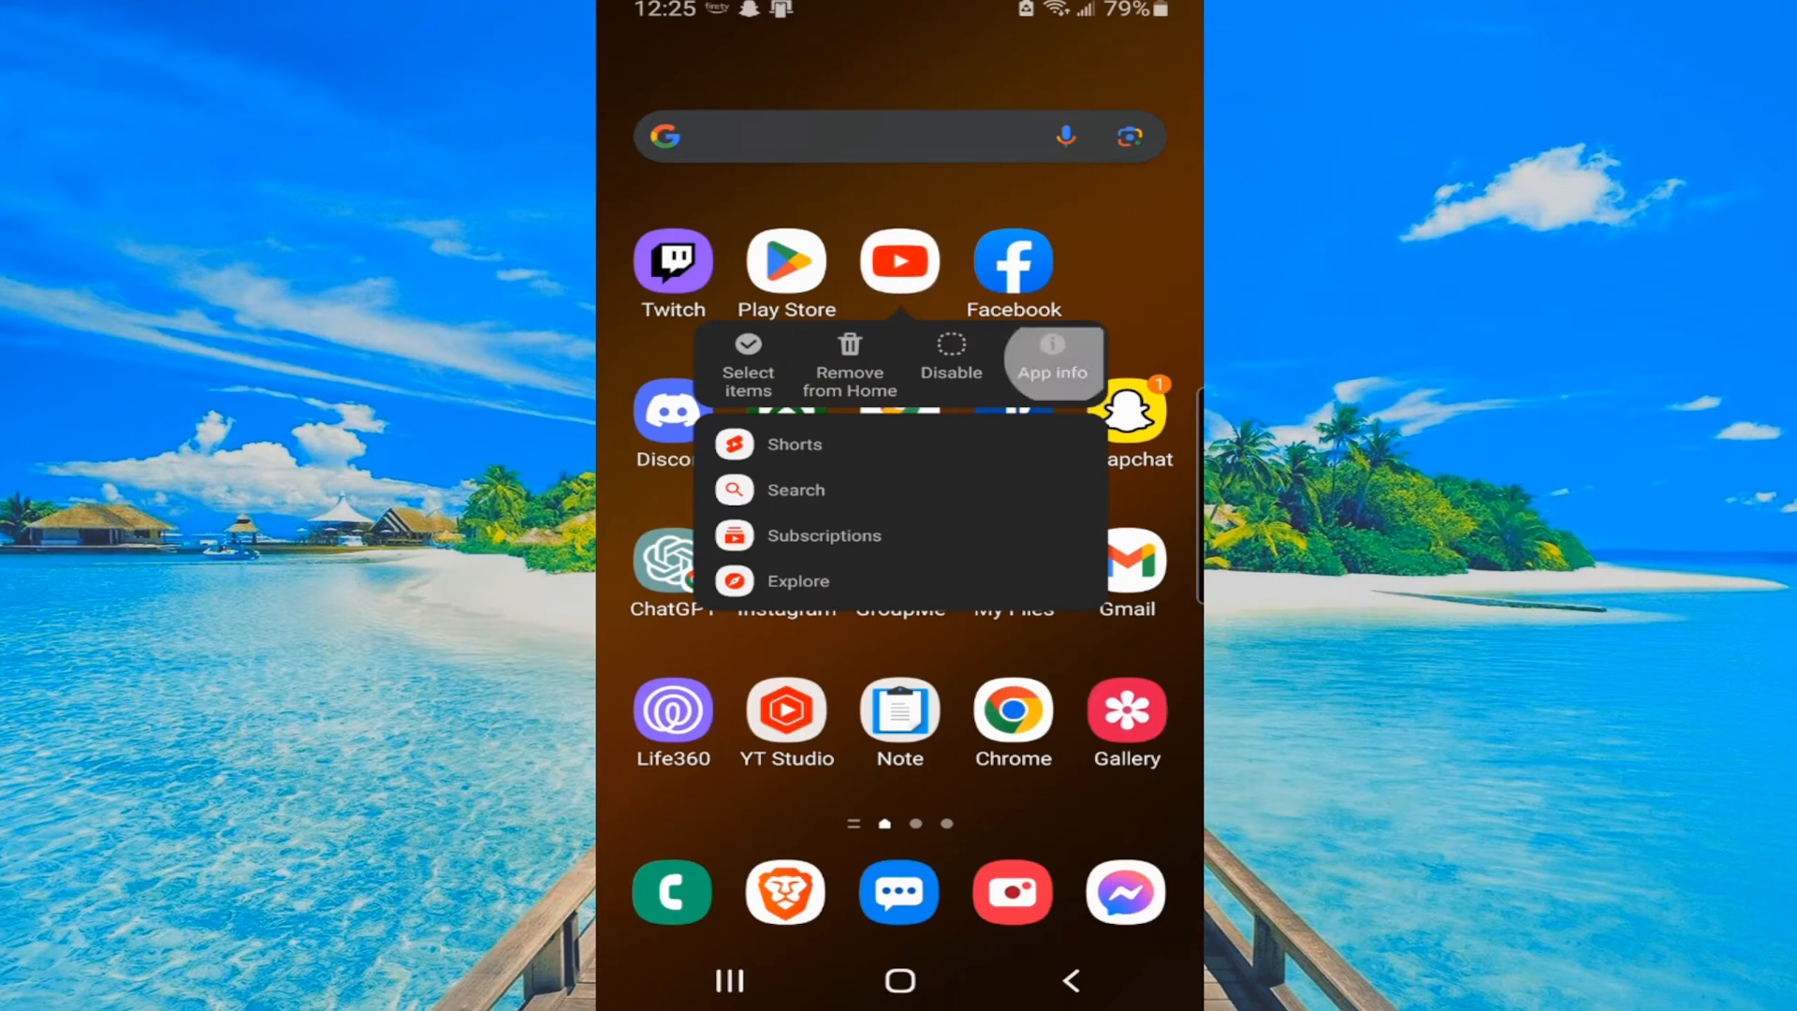
click(1052, 362)
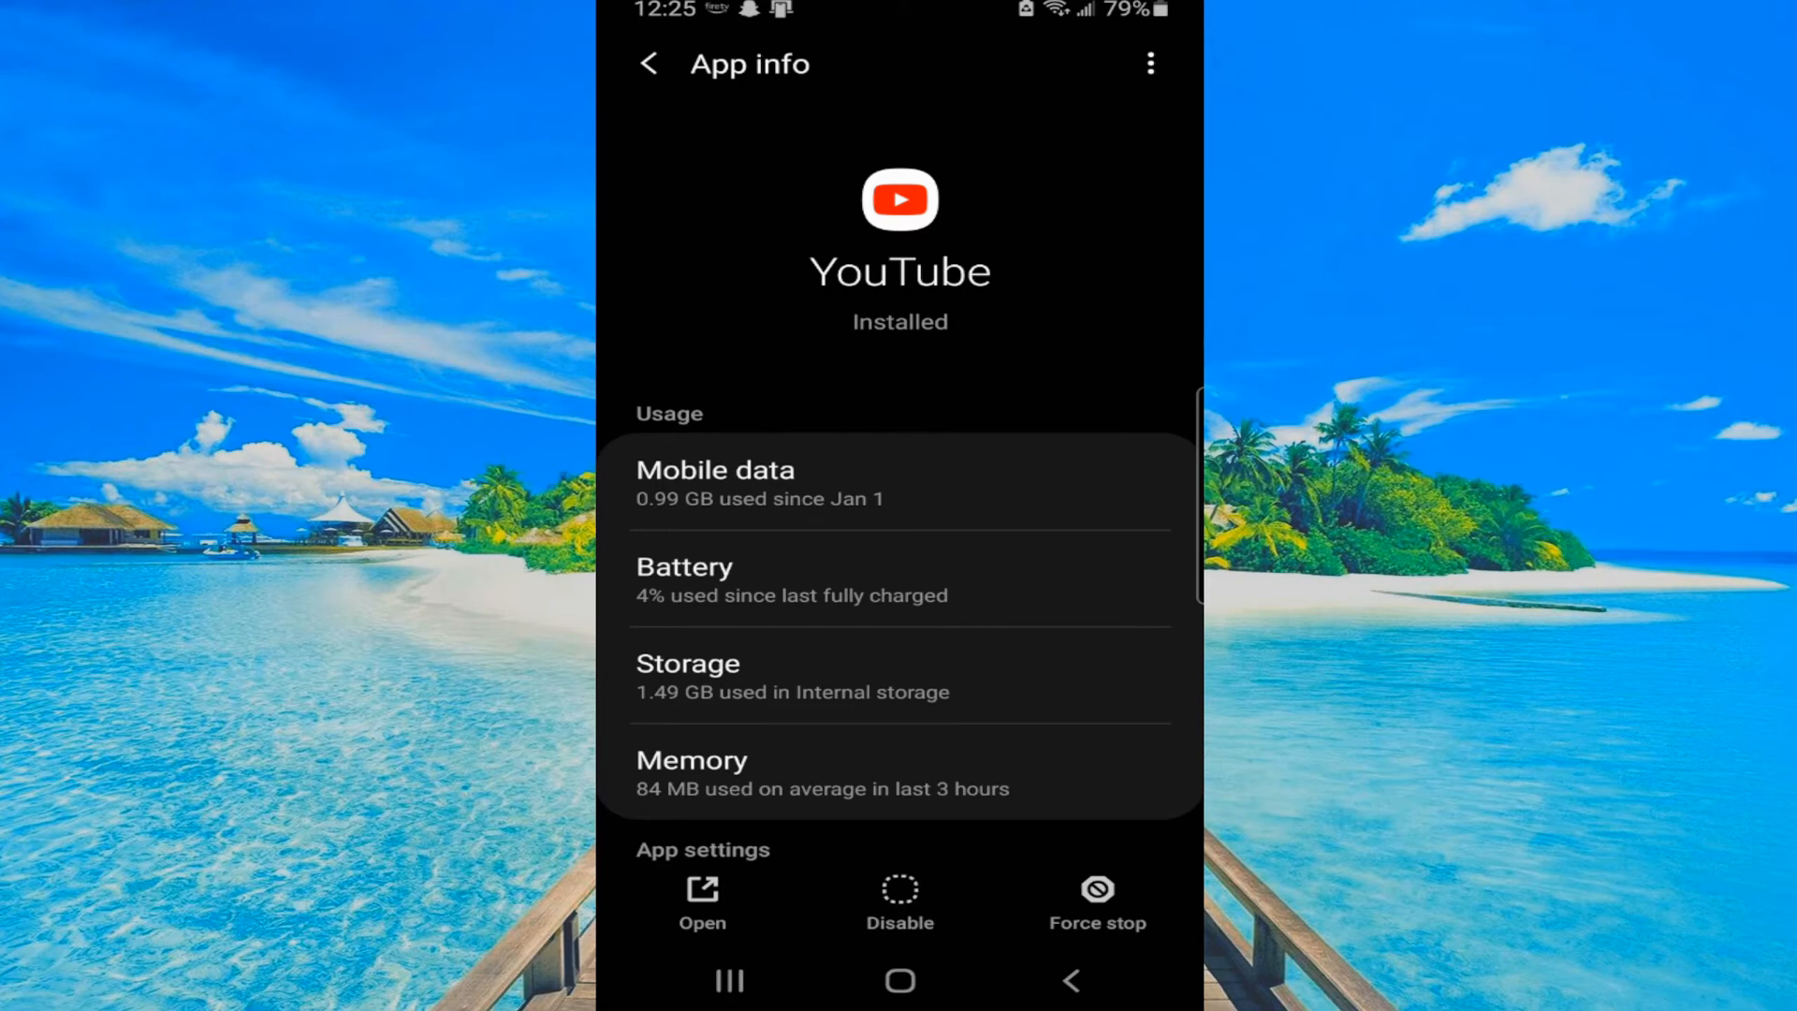
click(1097, 887)
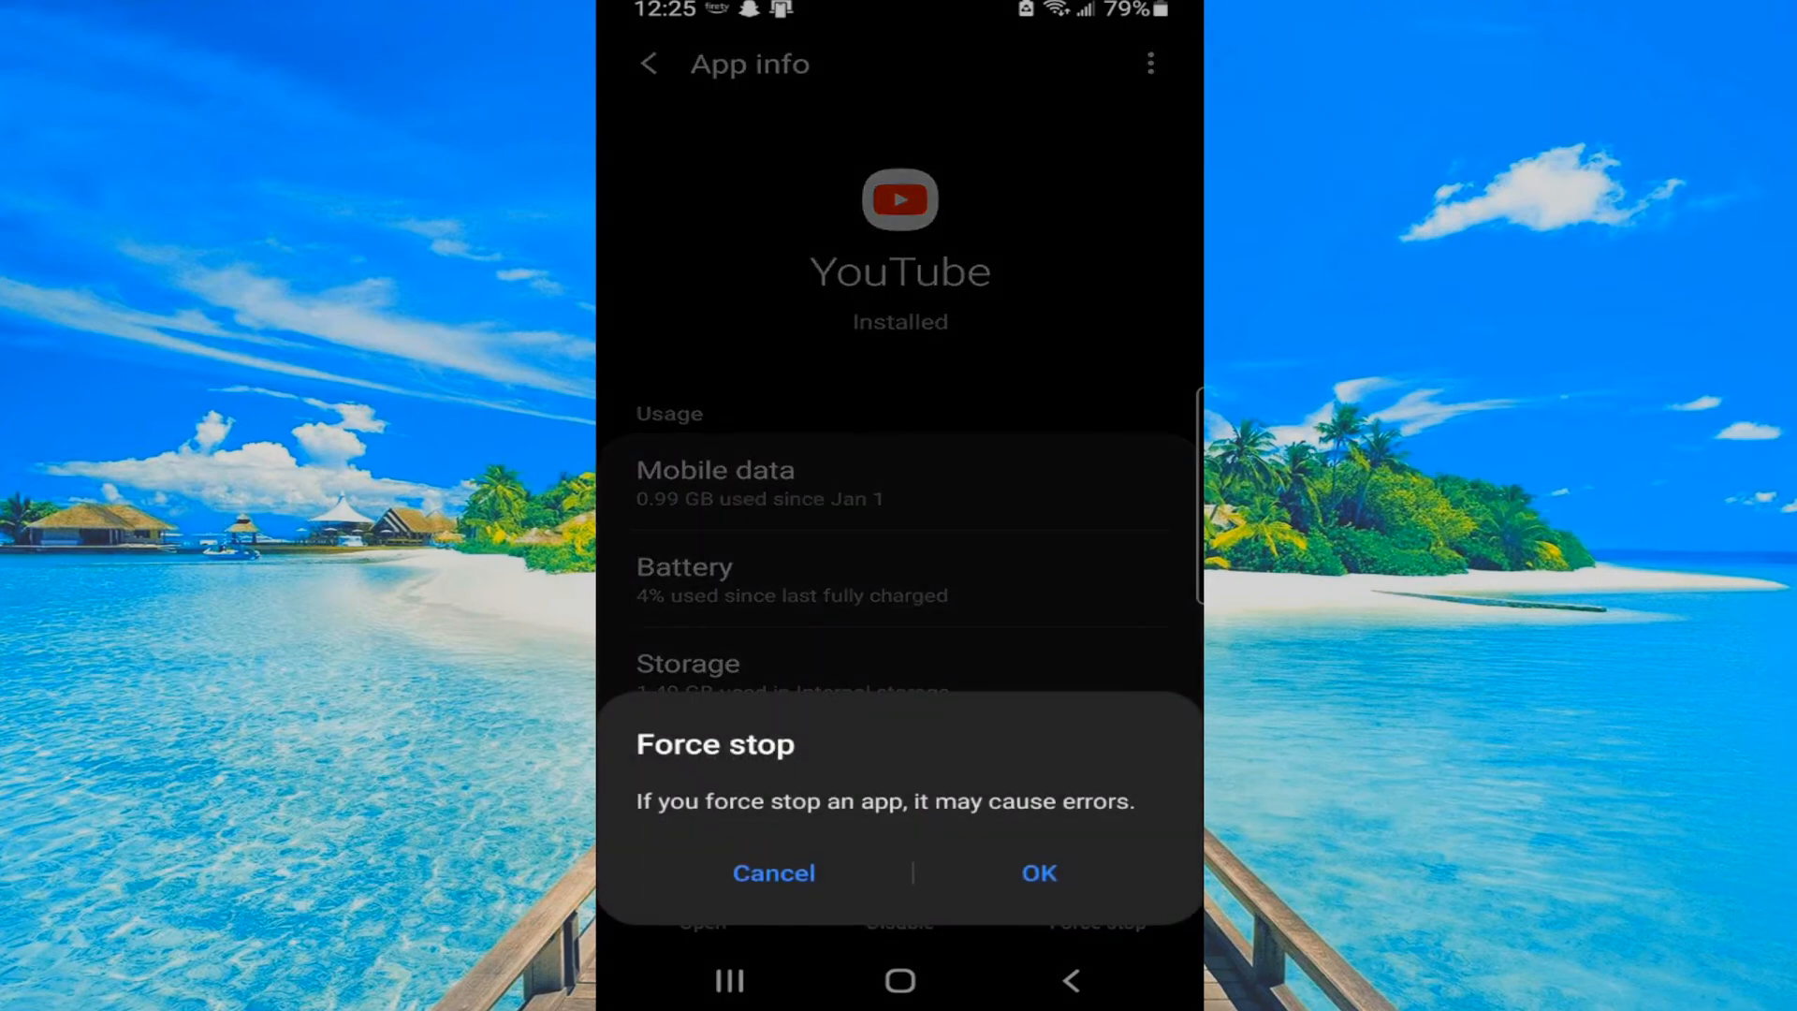
click(775, 872)
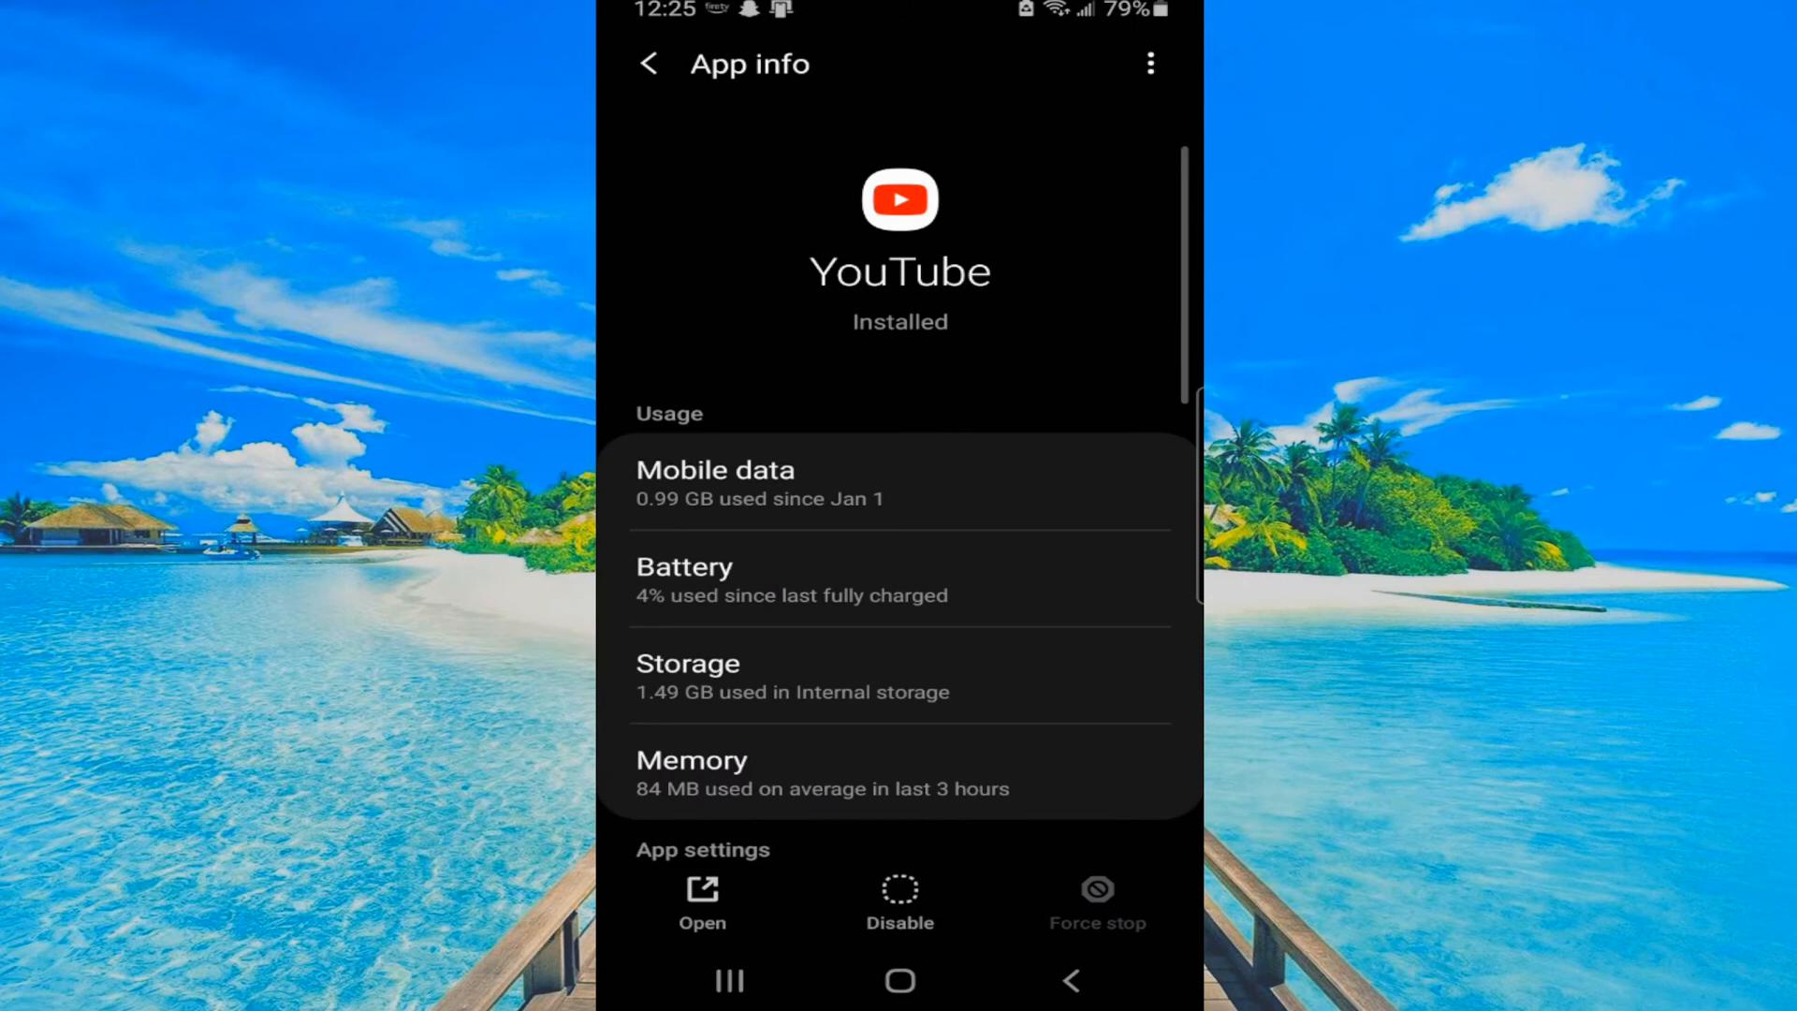
Step: Clear YouTube's cached data from its Storage page, reducing usage from 1.49 GB to 888 MB
scroll(down, 3)
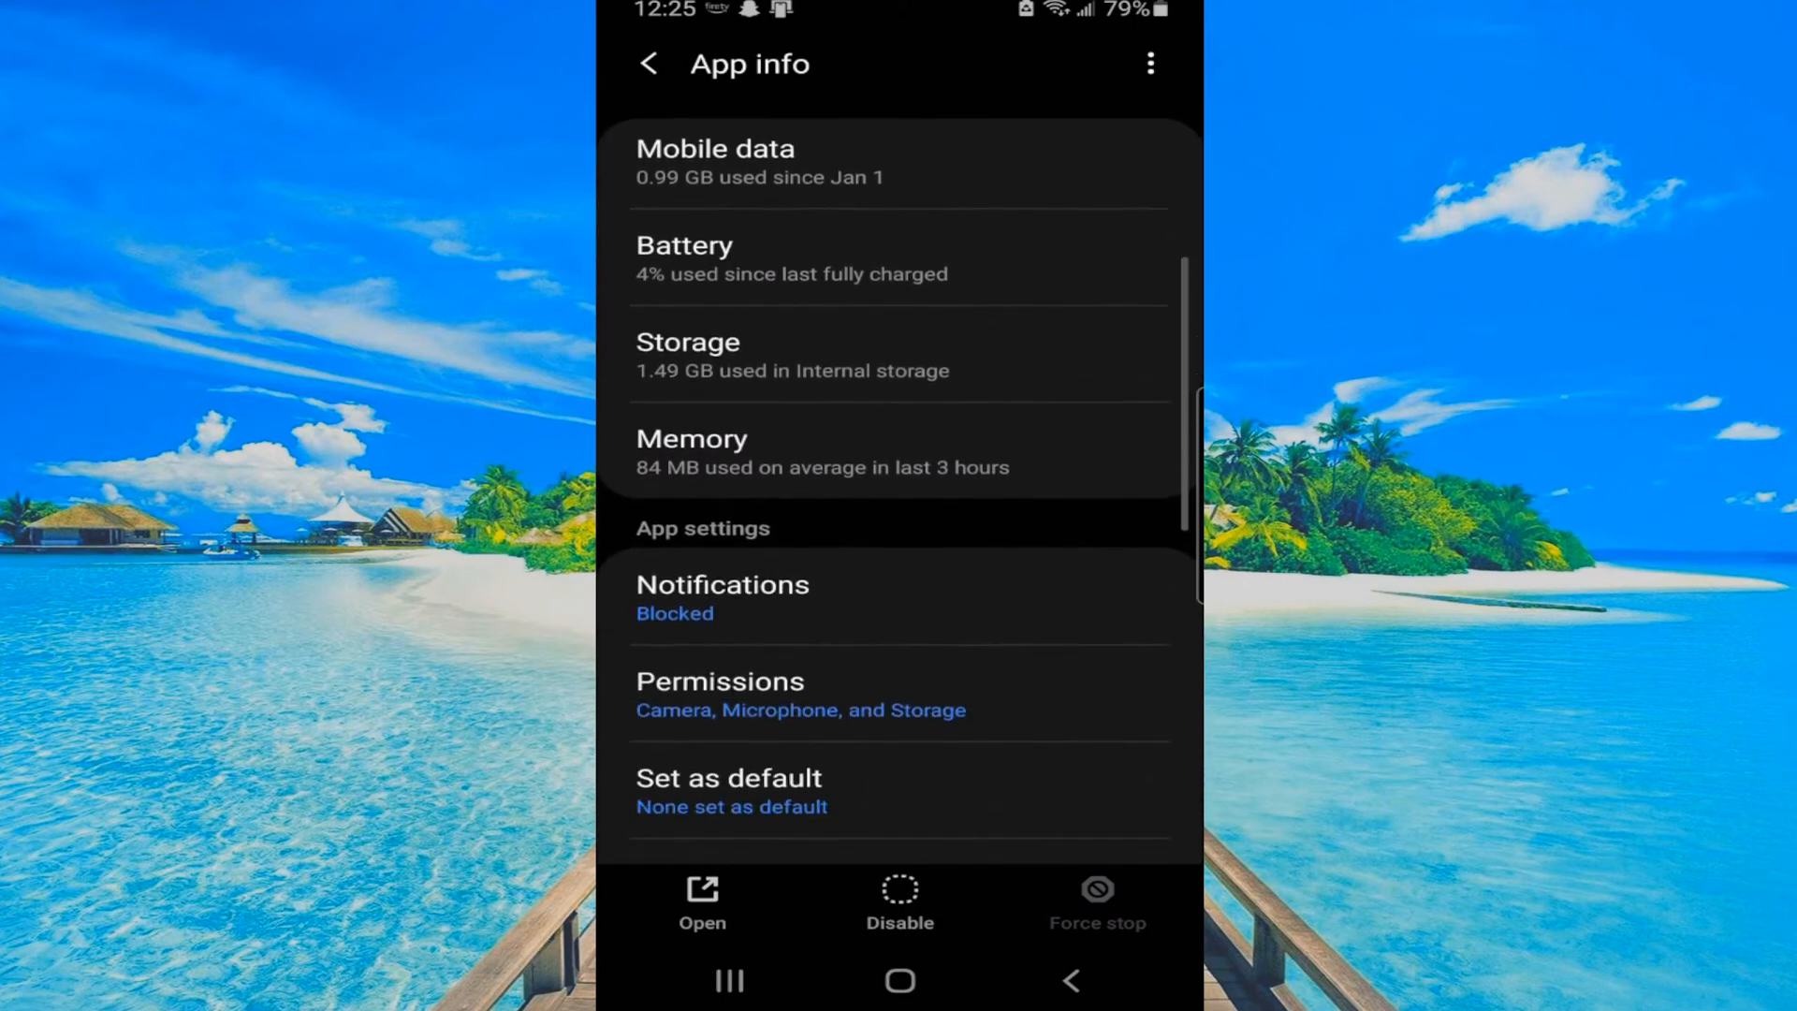
scroll(down, 3)
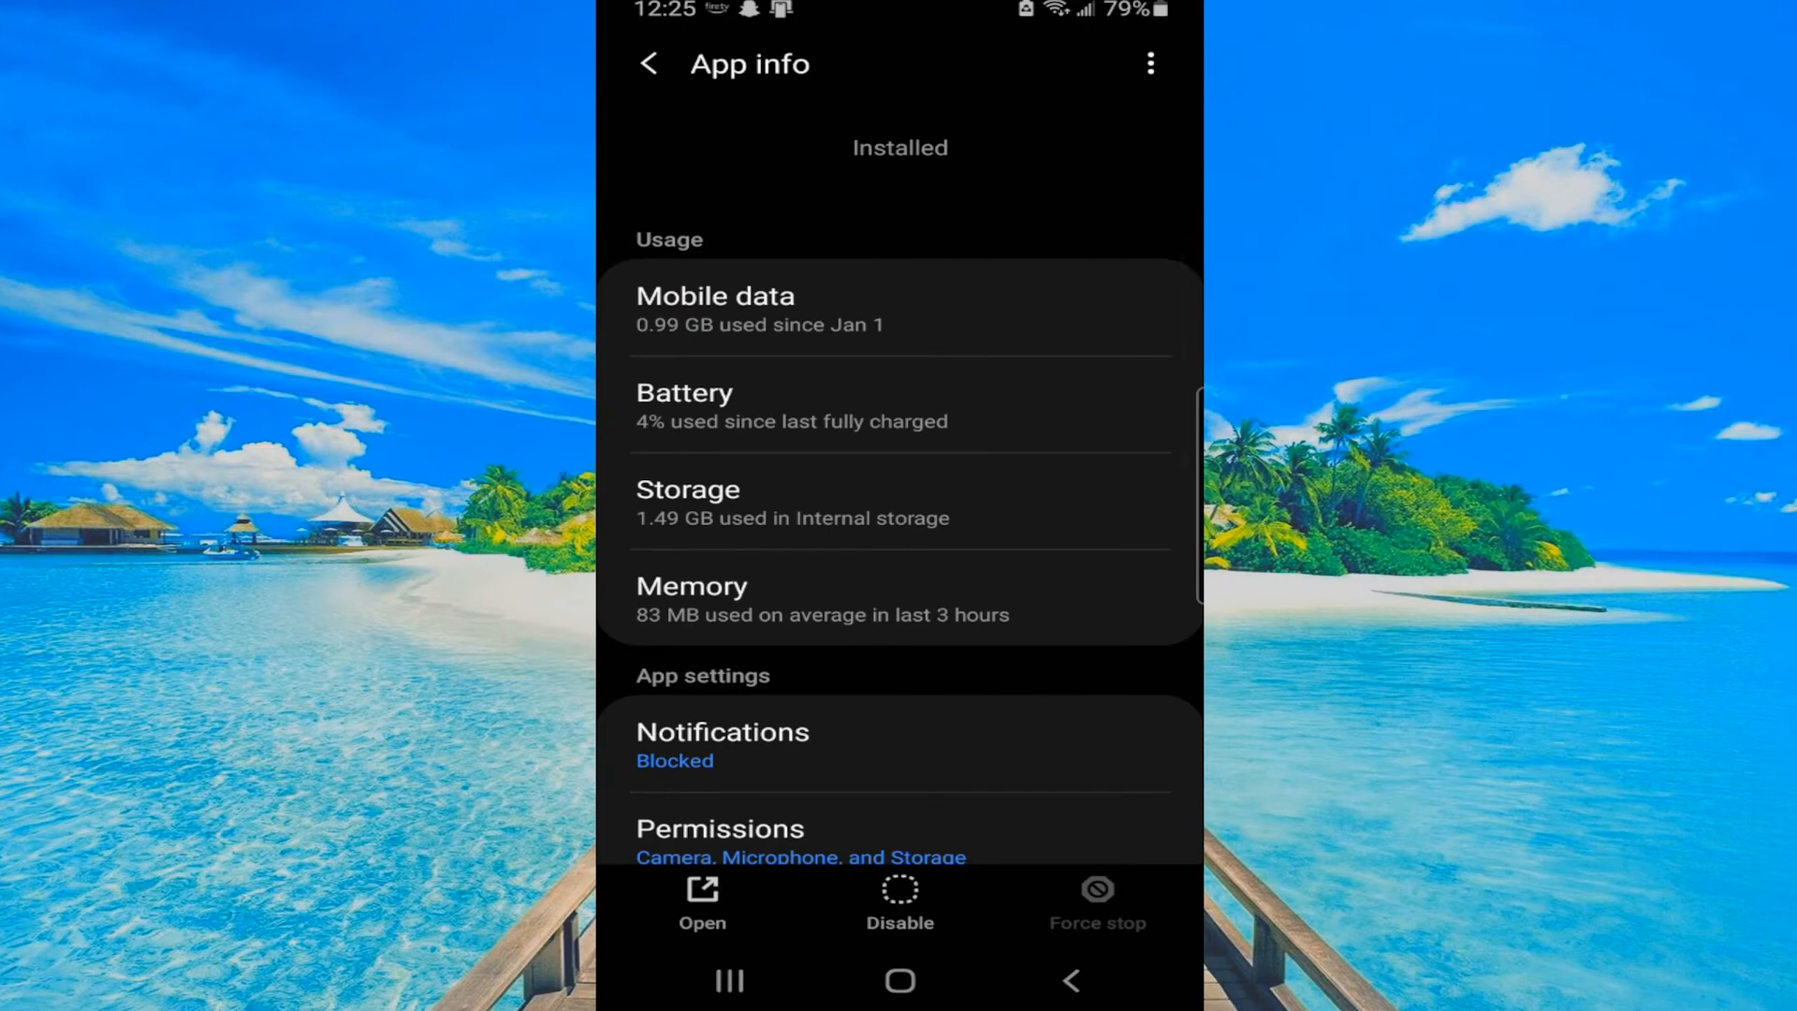
click(687, 501)
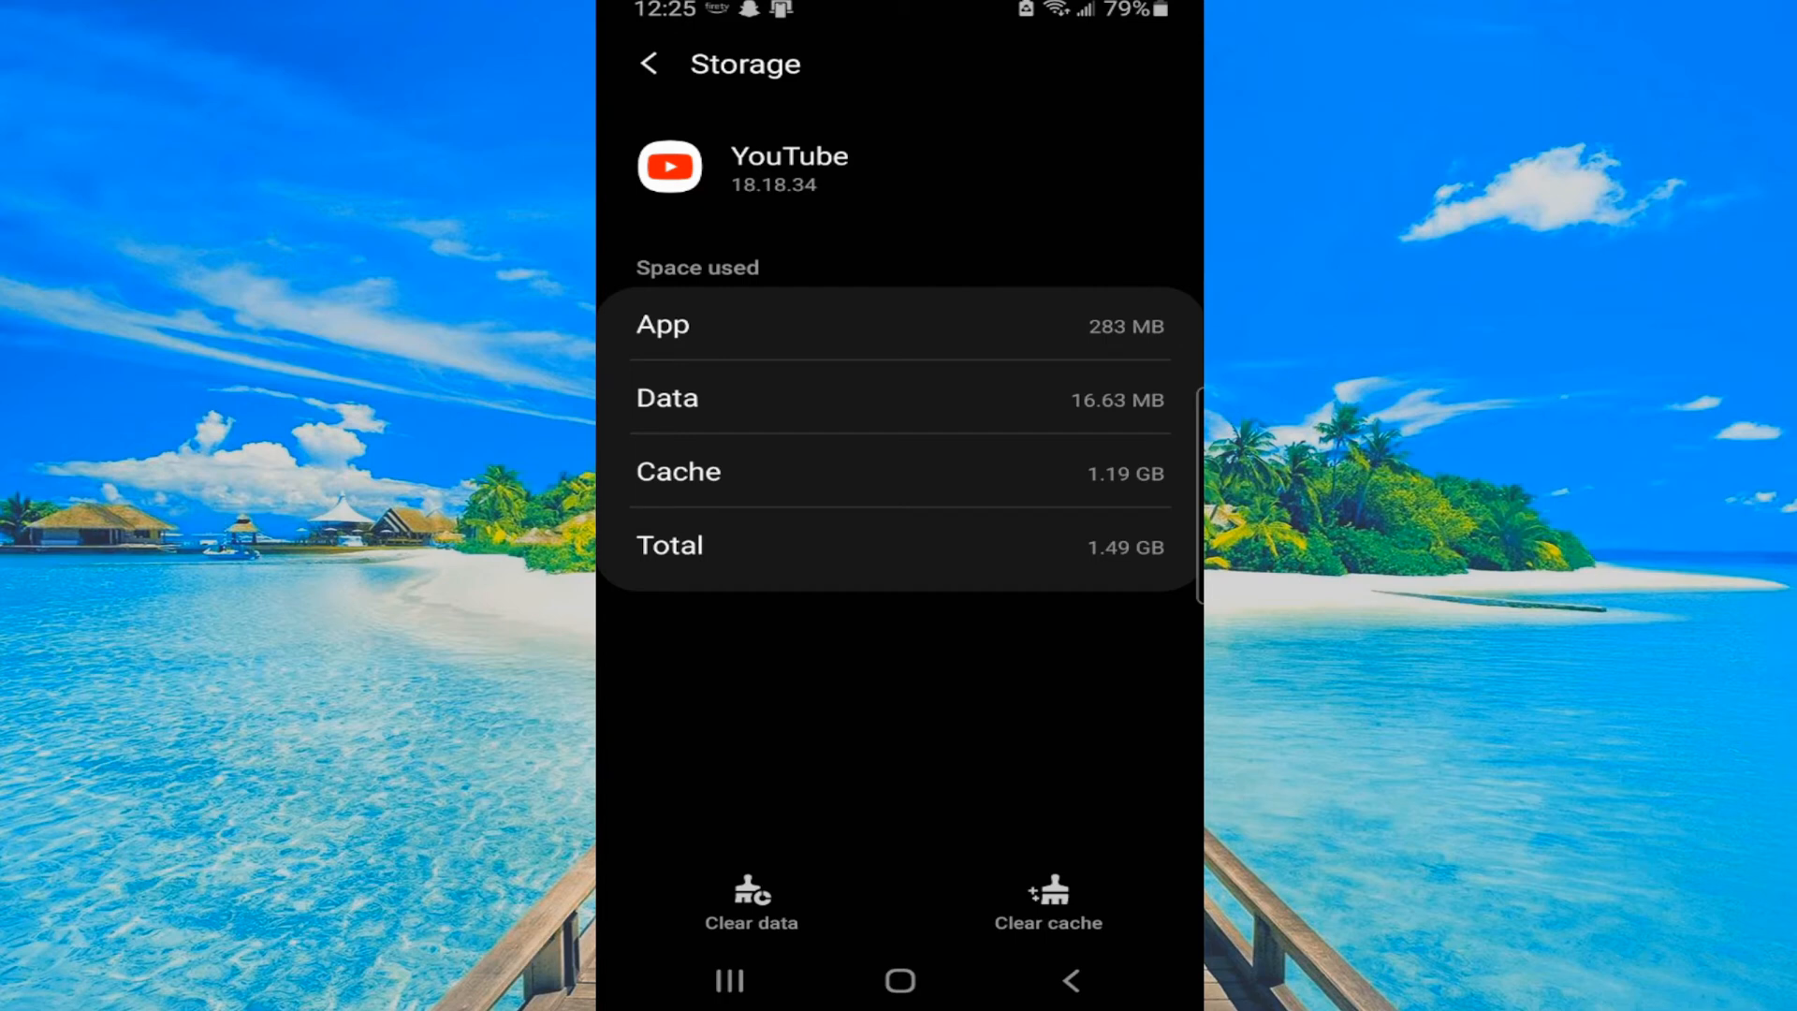
mouse_move(1065, 901)
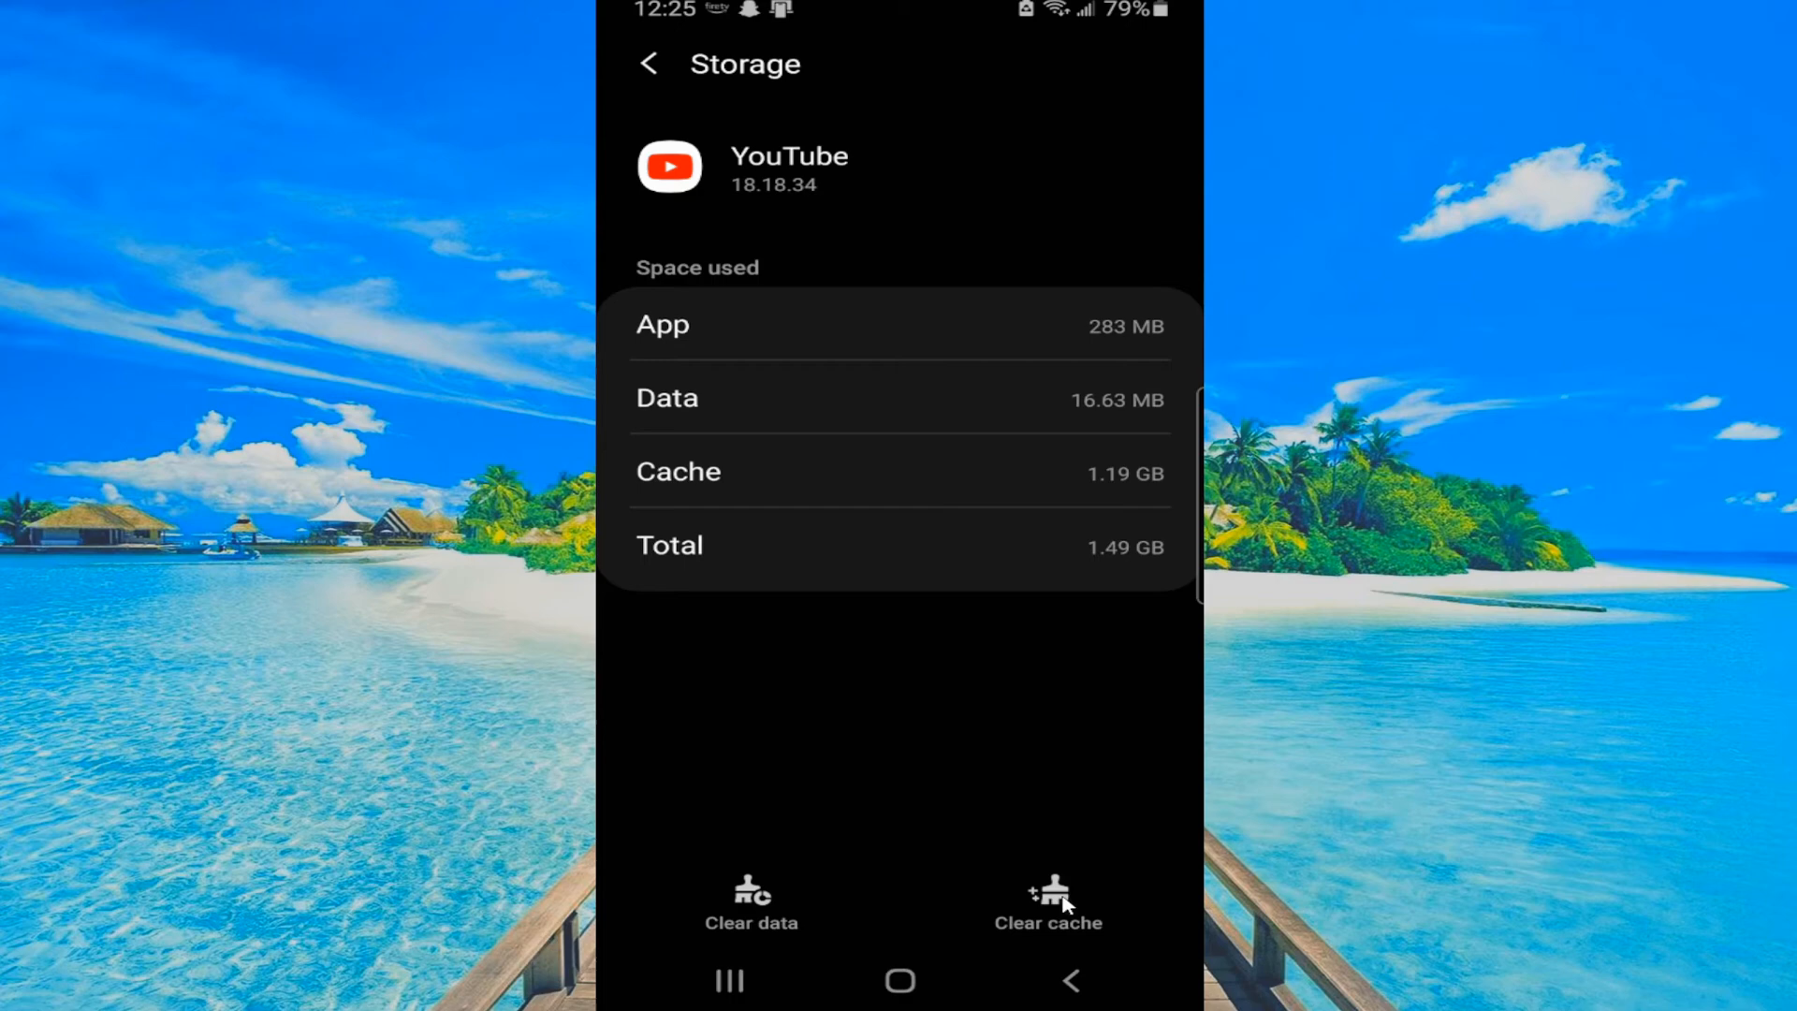
click(652, 64)
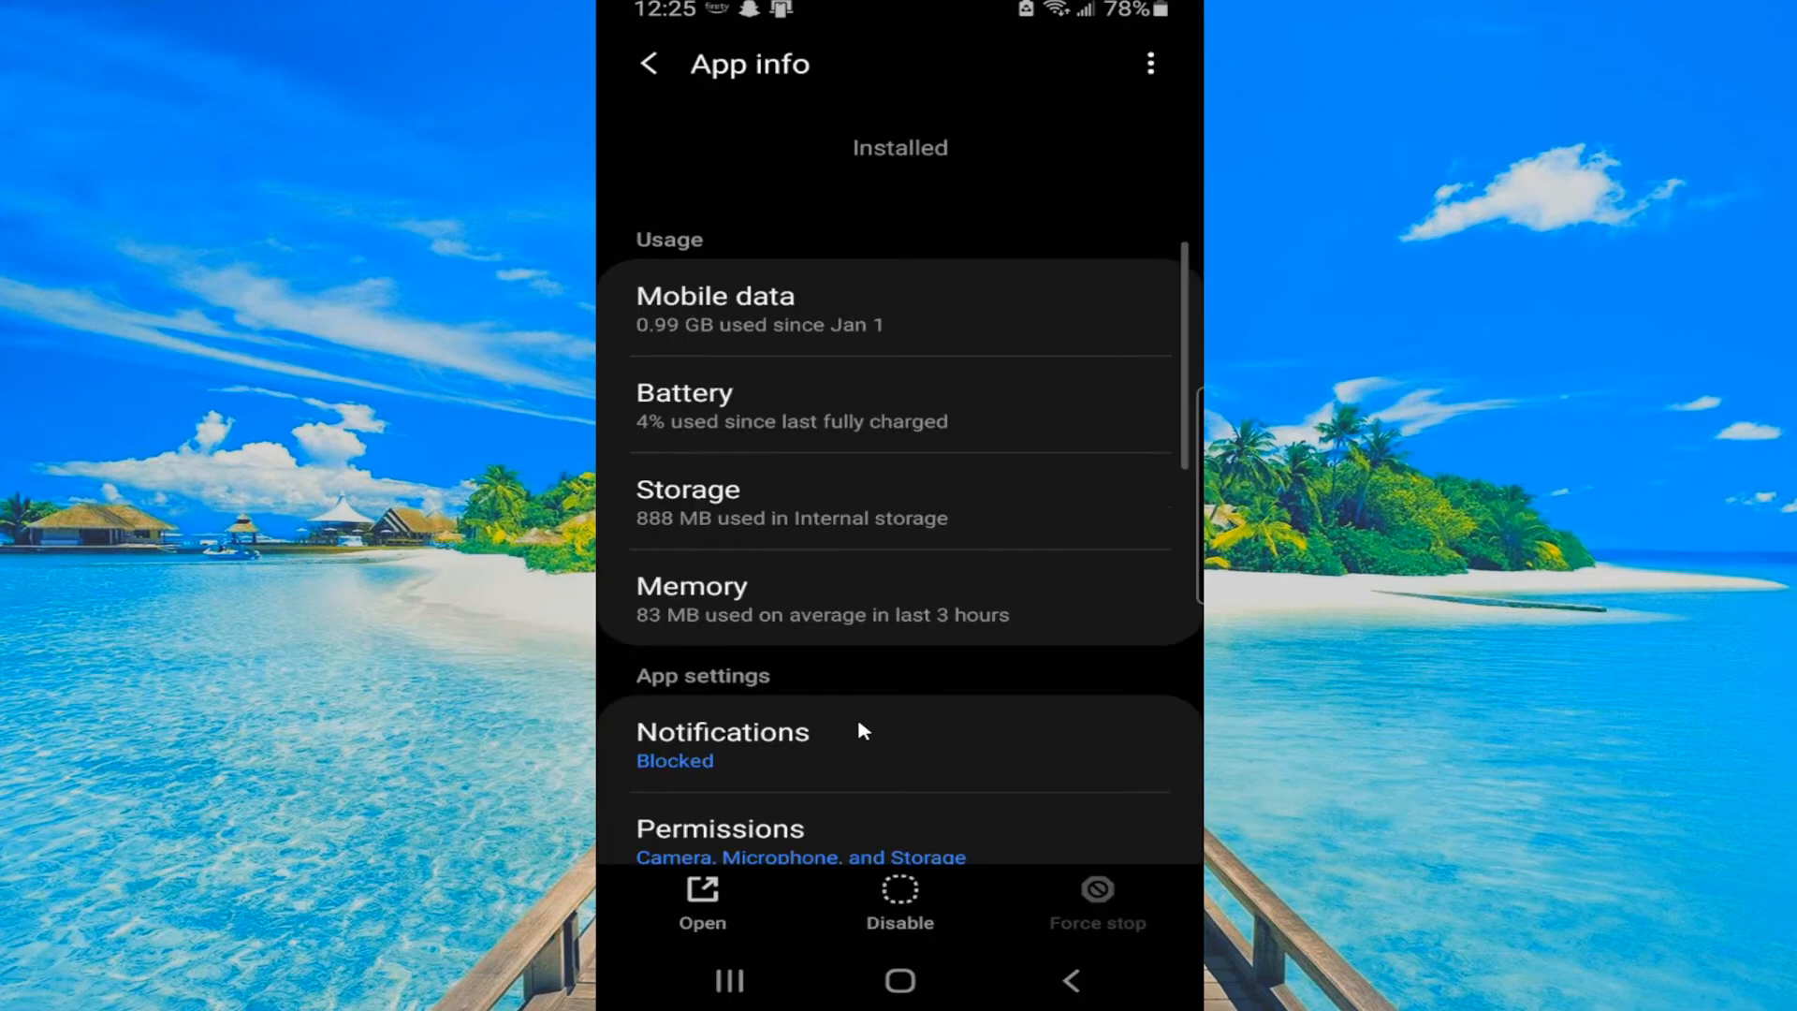
scroll(down, 3)
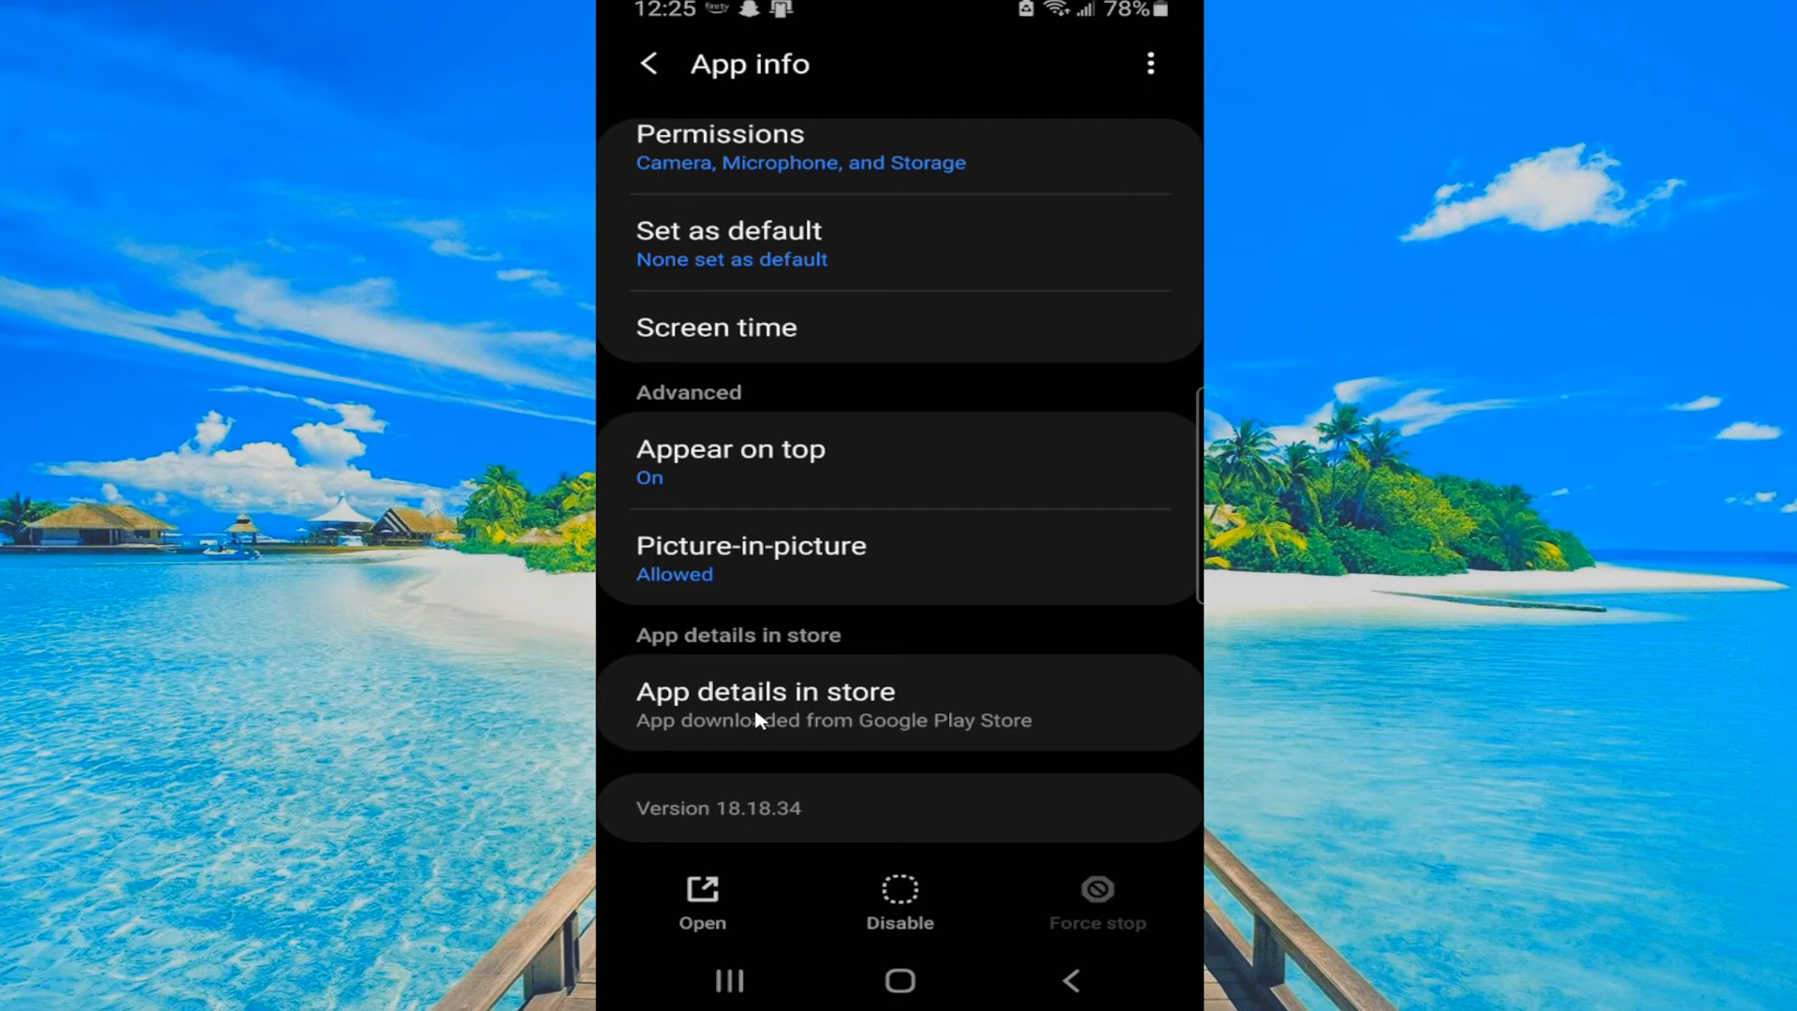
Step: View YouTube's Google Play listing via App details in store; only Uninstall and Open are offered
click(756, 704)
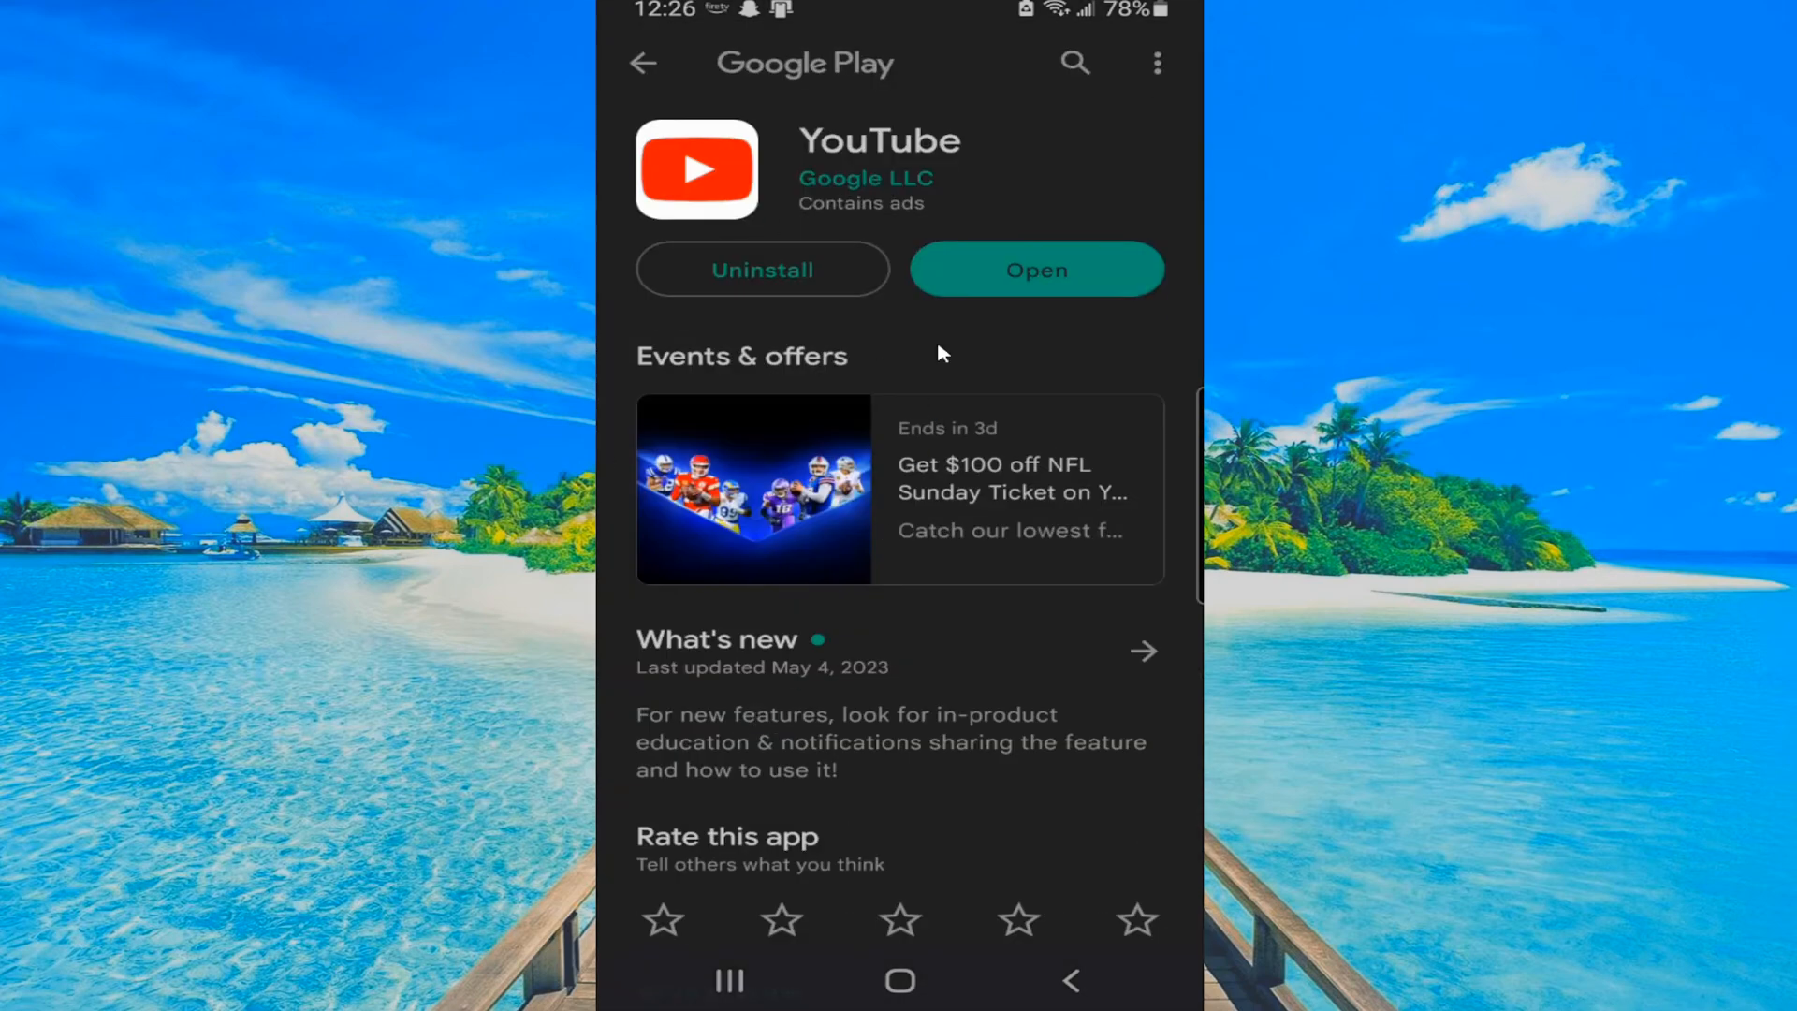
mouse_move(769, 210)
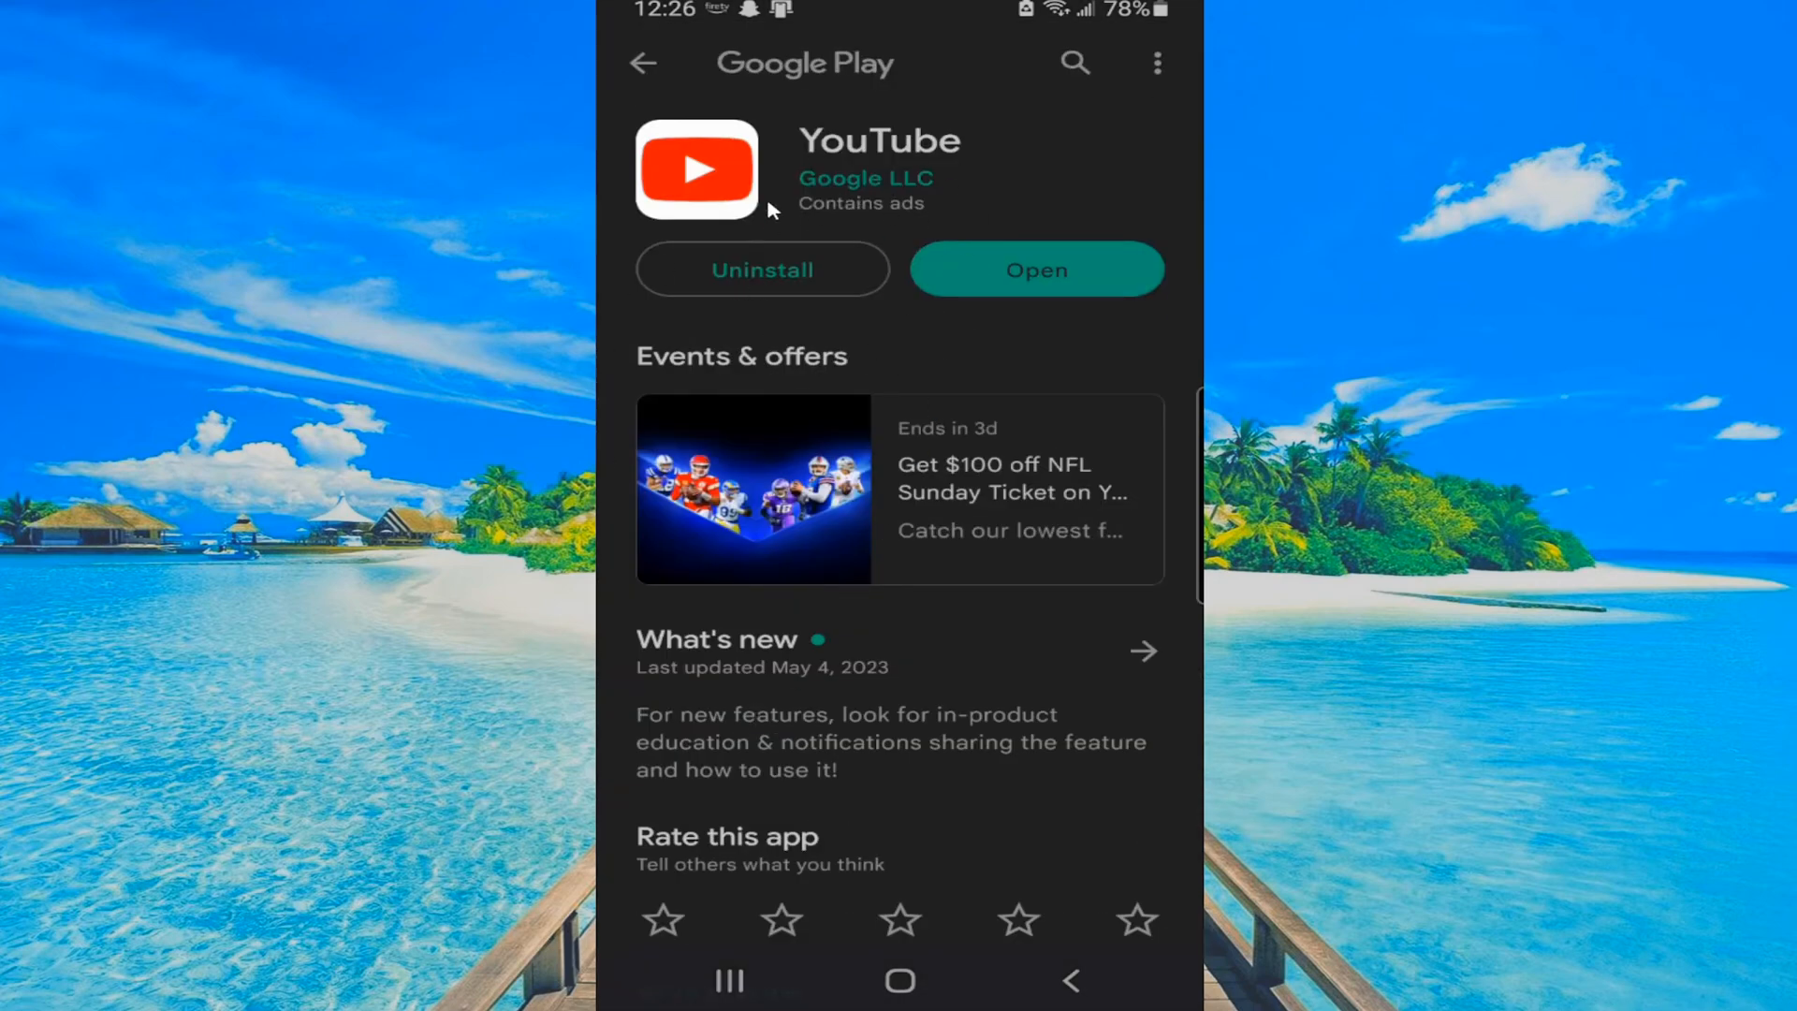
mouse_move(953, 240)
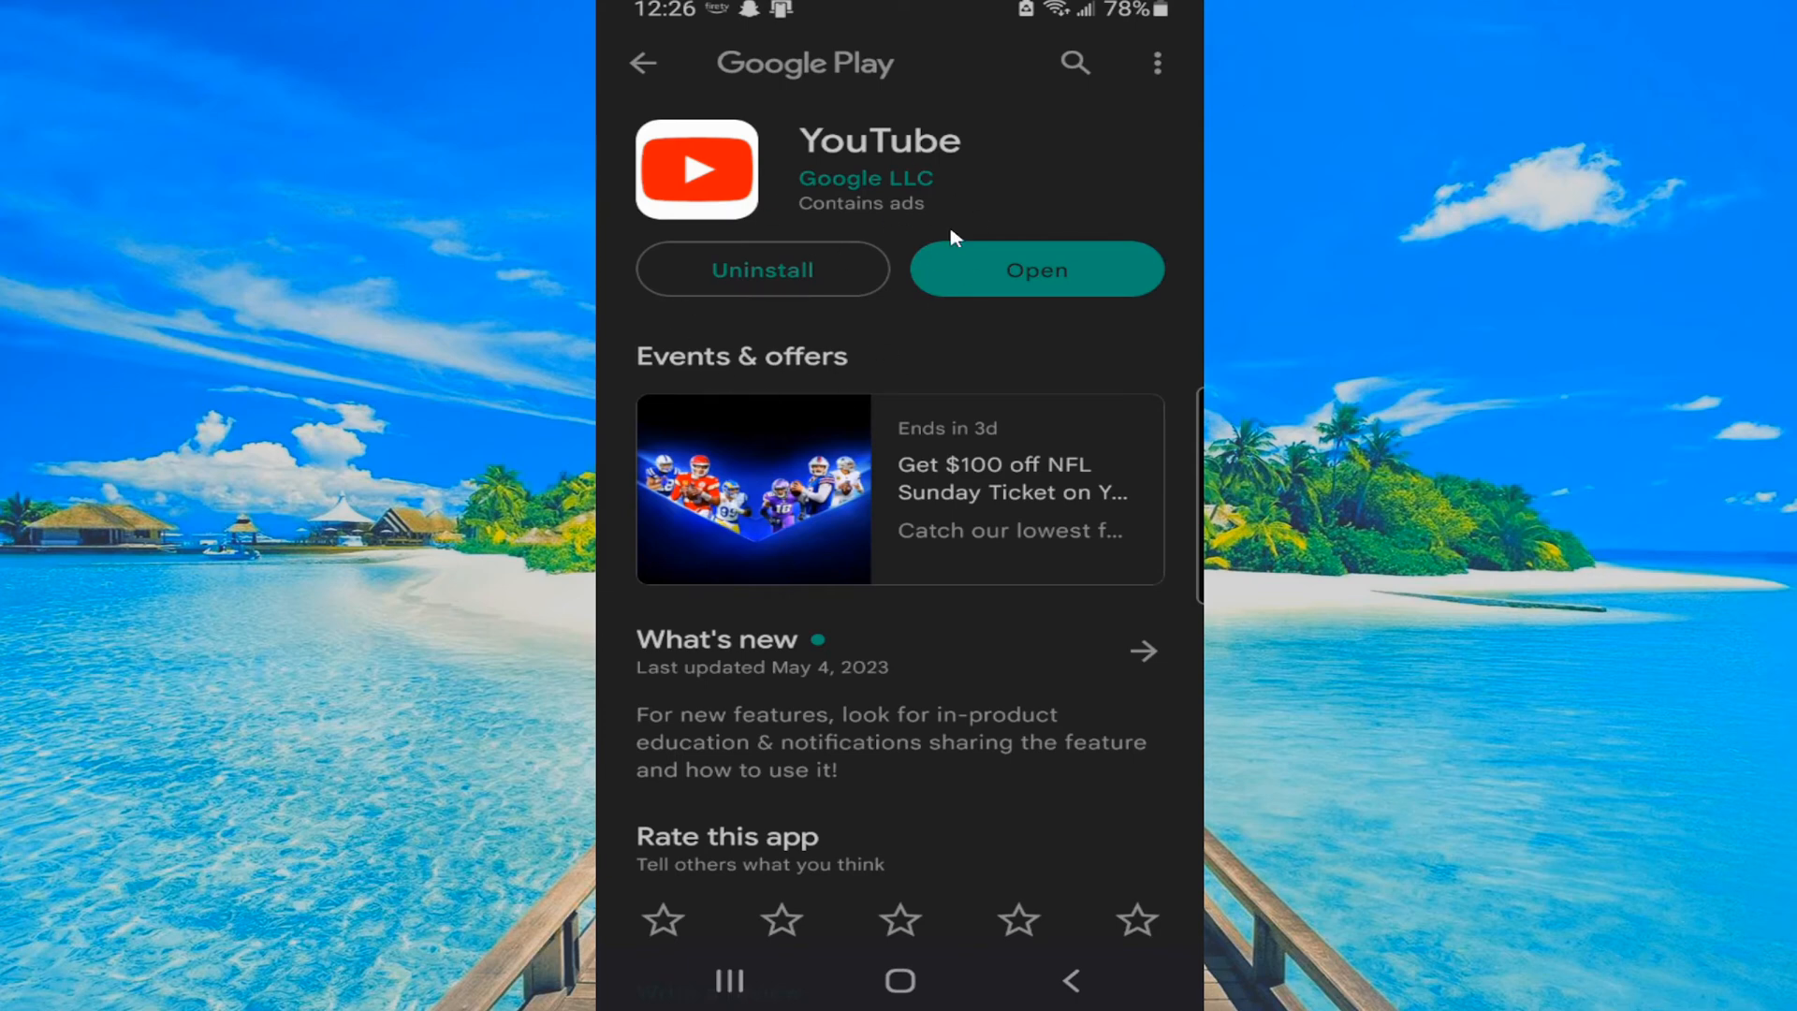
mouse_move(918, 283)
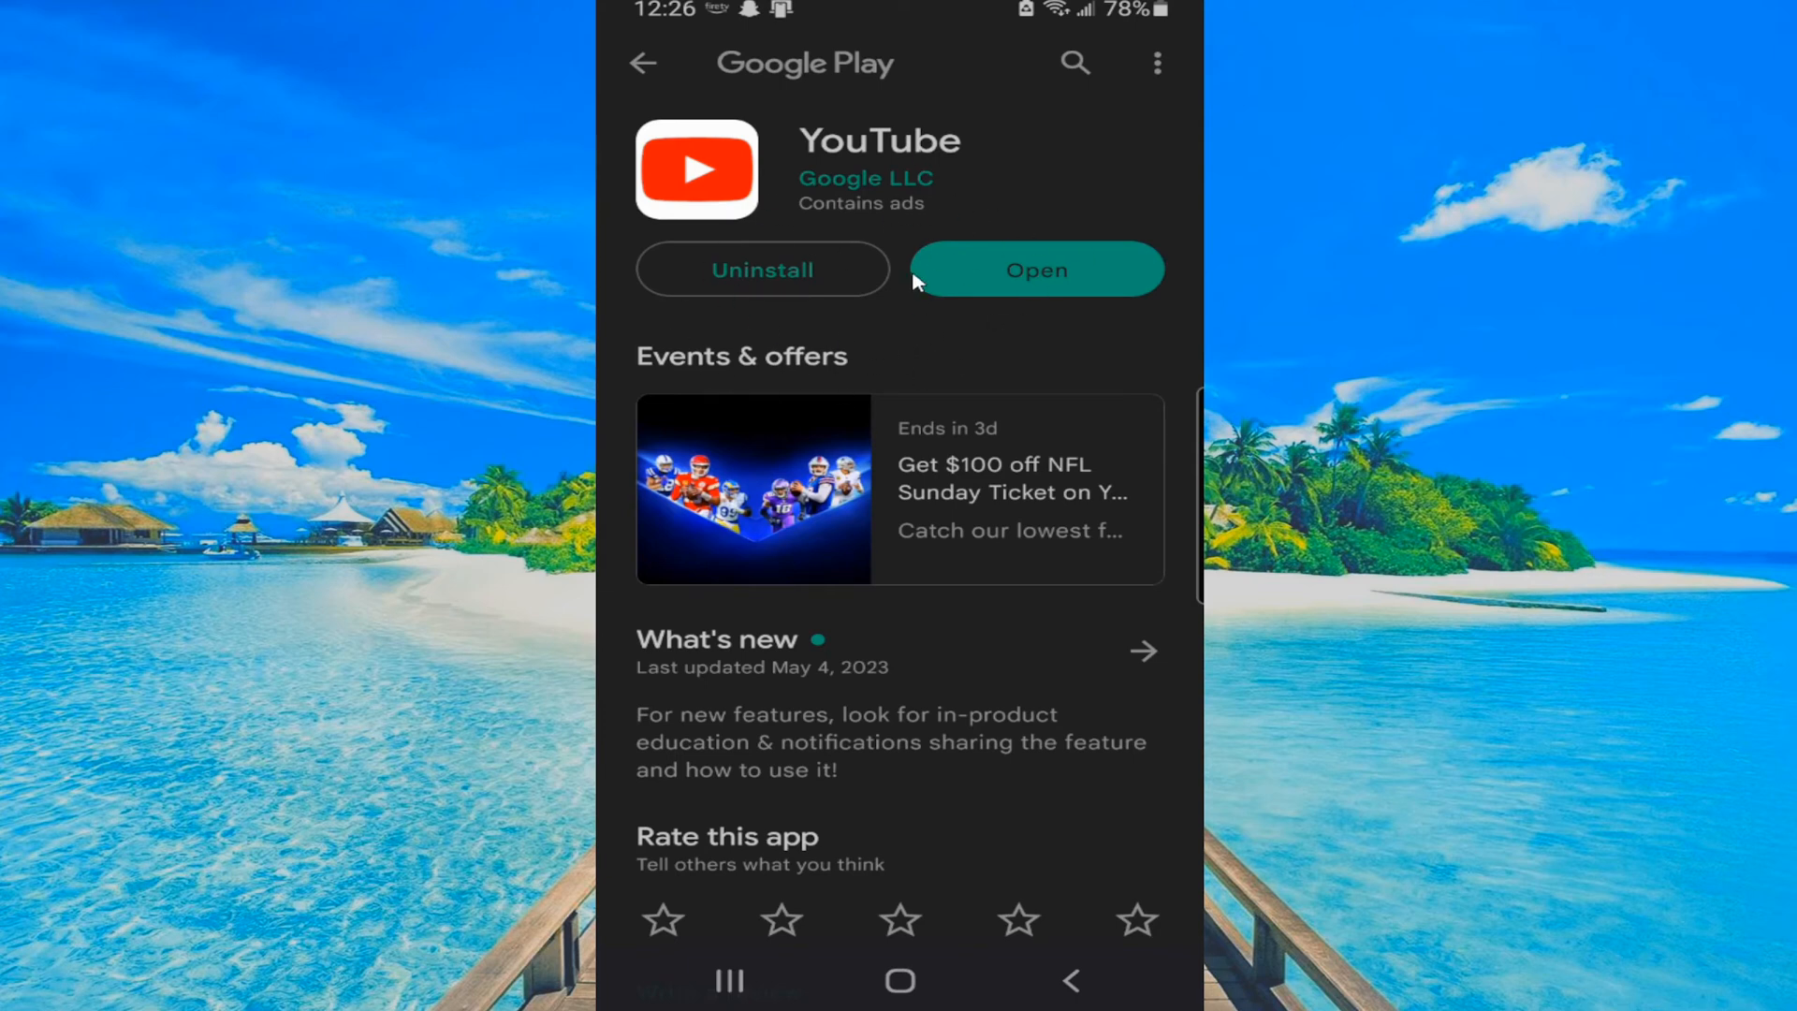
mouse_move(1033, 277)
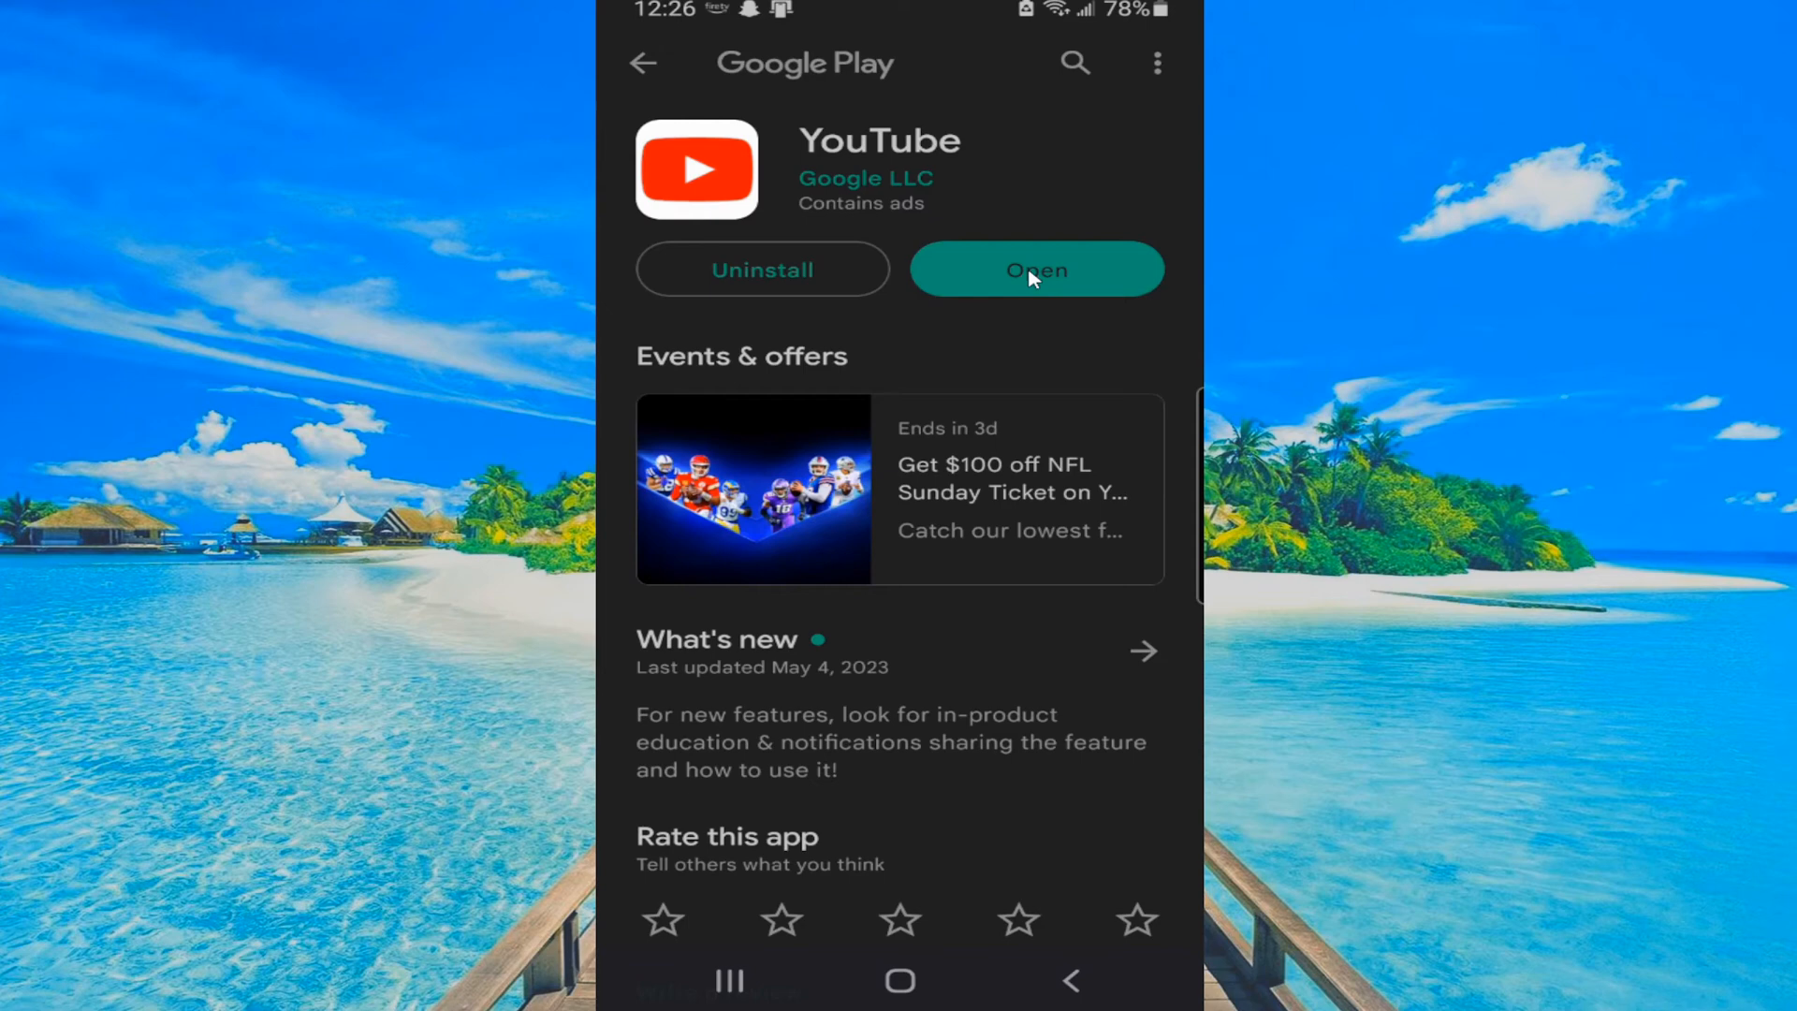
Step: Launch YouTube and reach General settings via the account menu, scrolling to Restricted Mode
click(1037, 269)
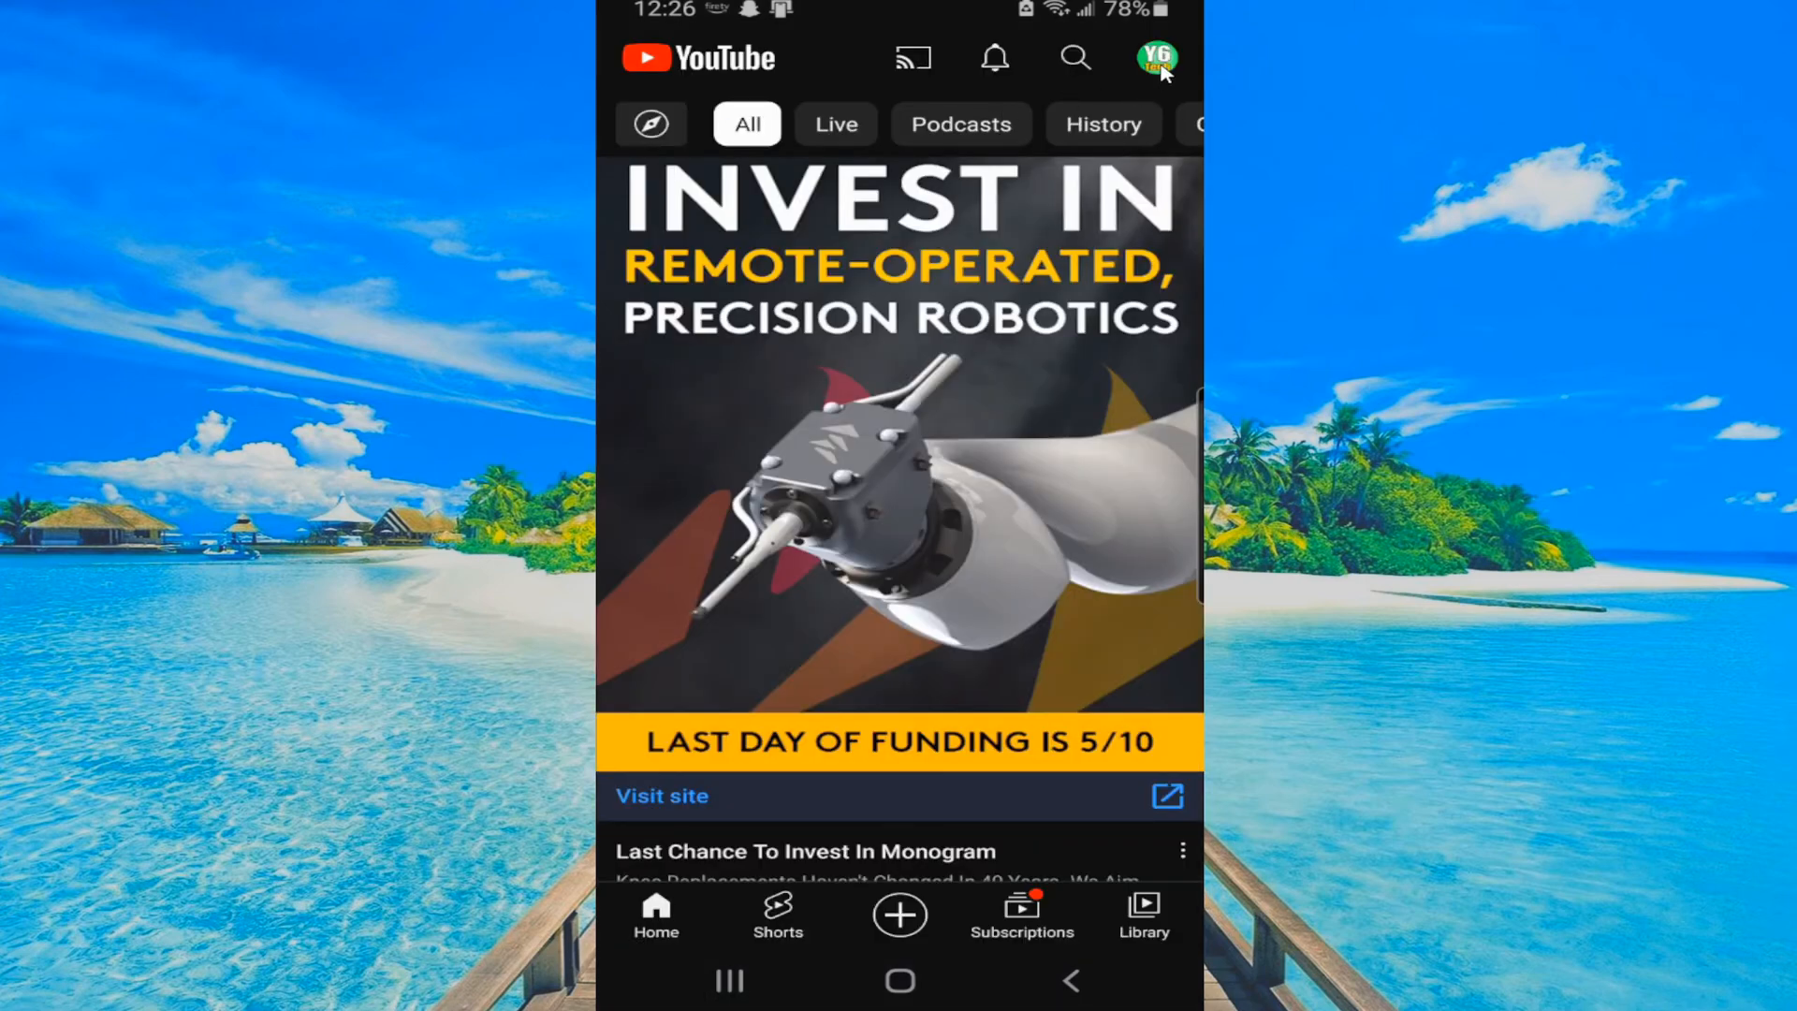
click(1150, 58)
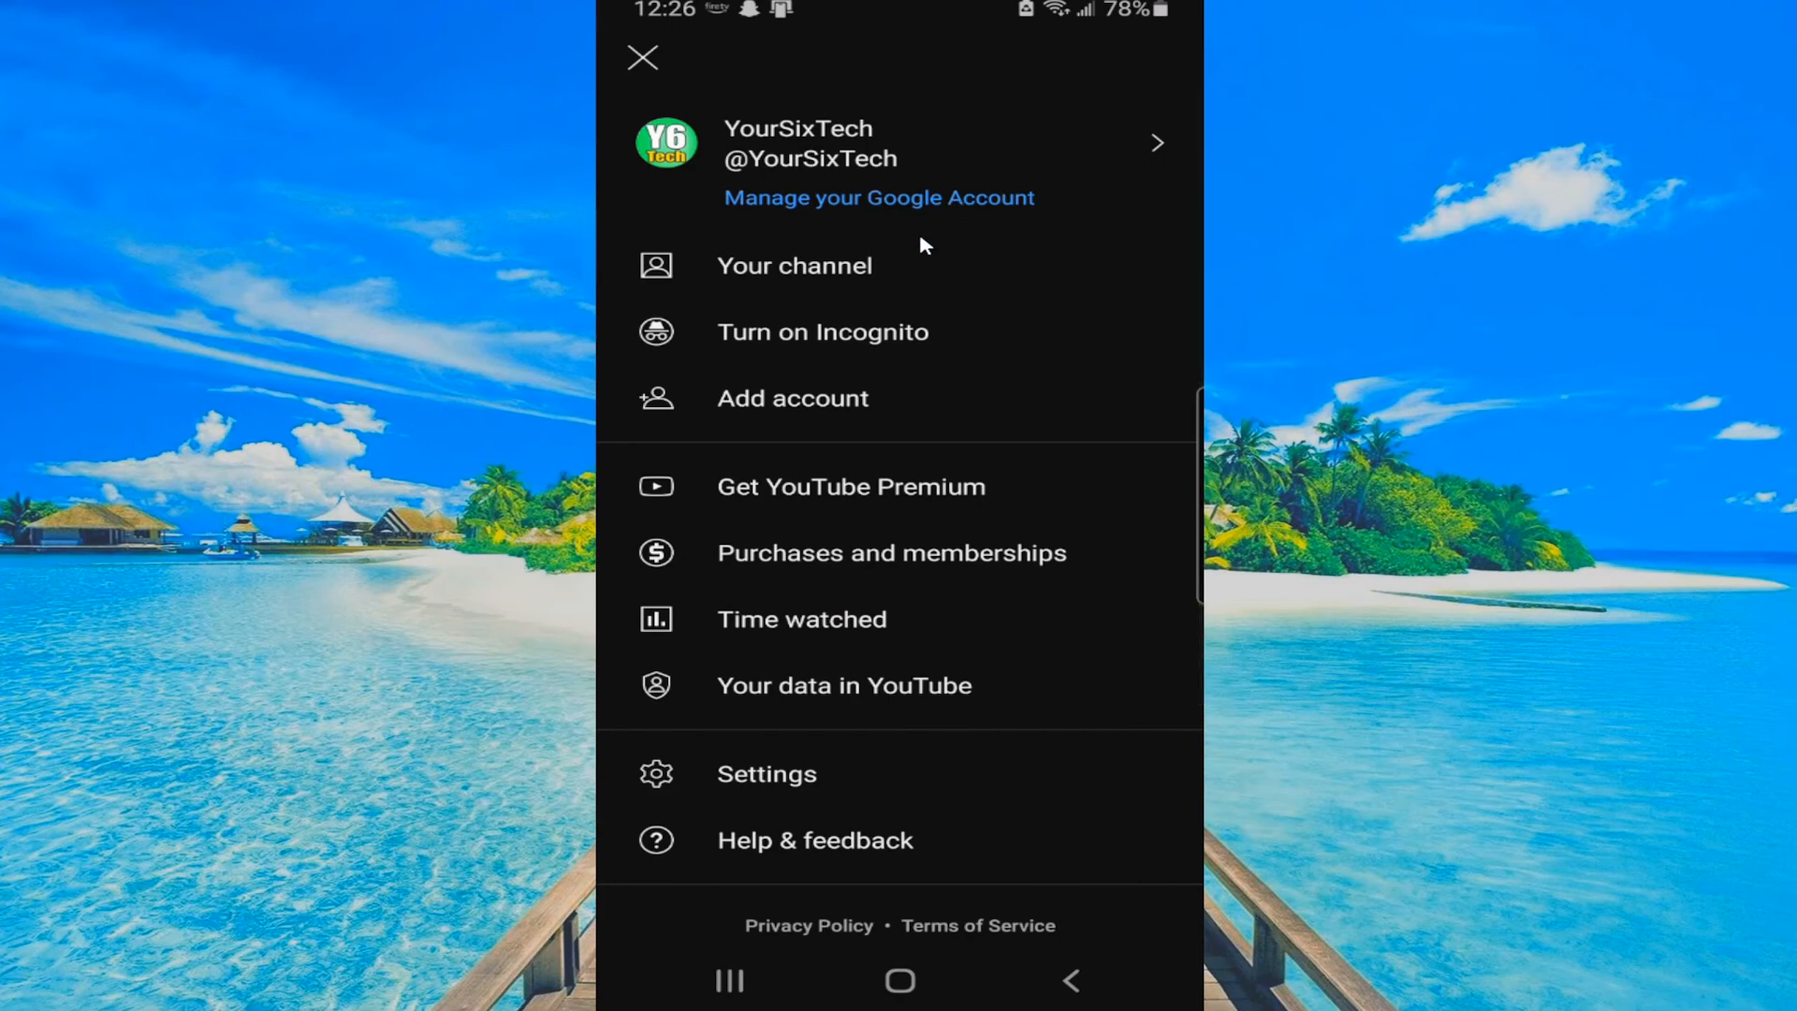
click(768, 775)
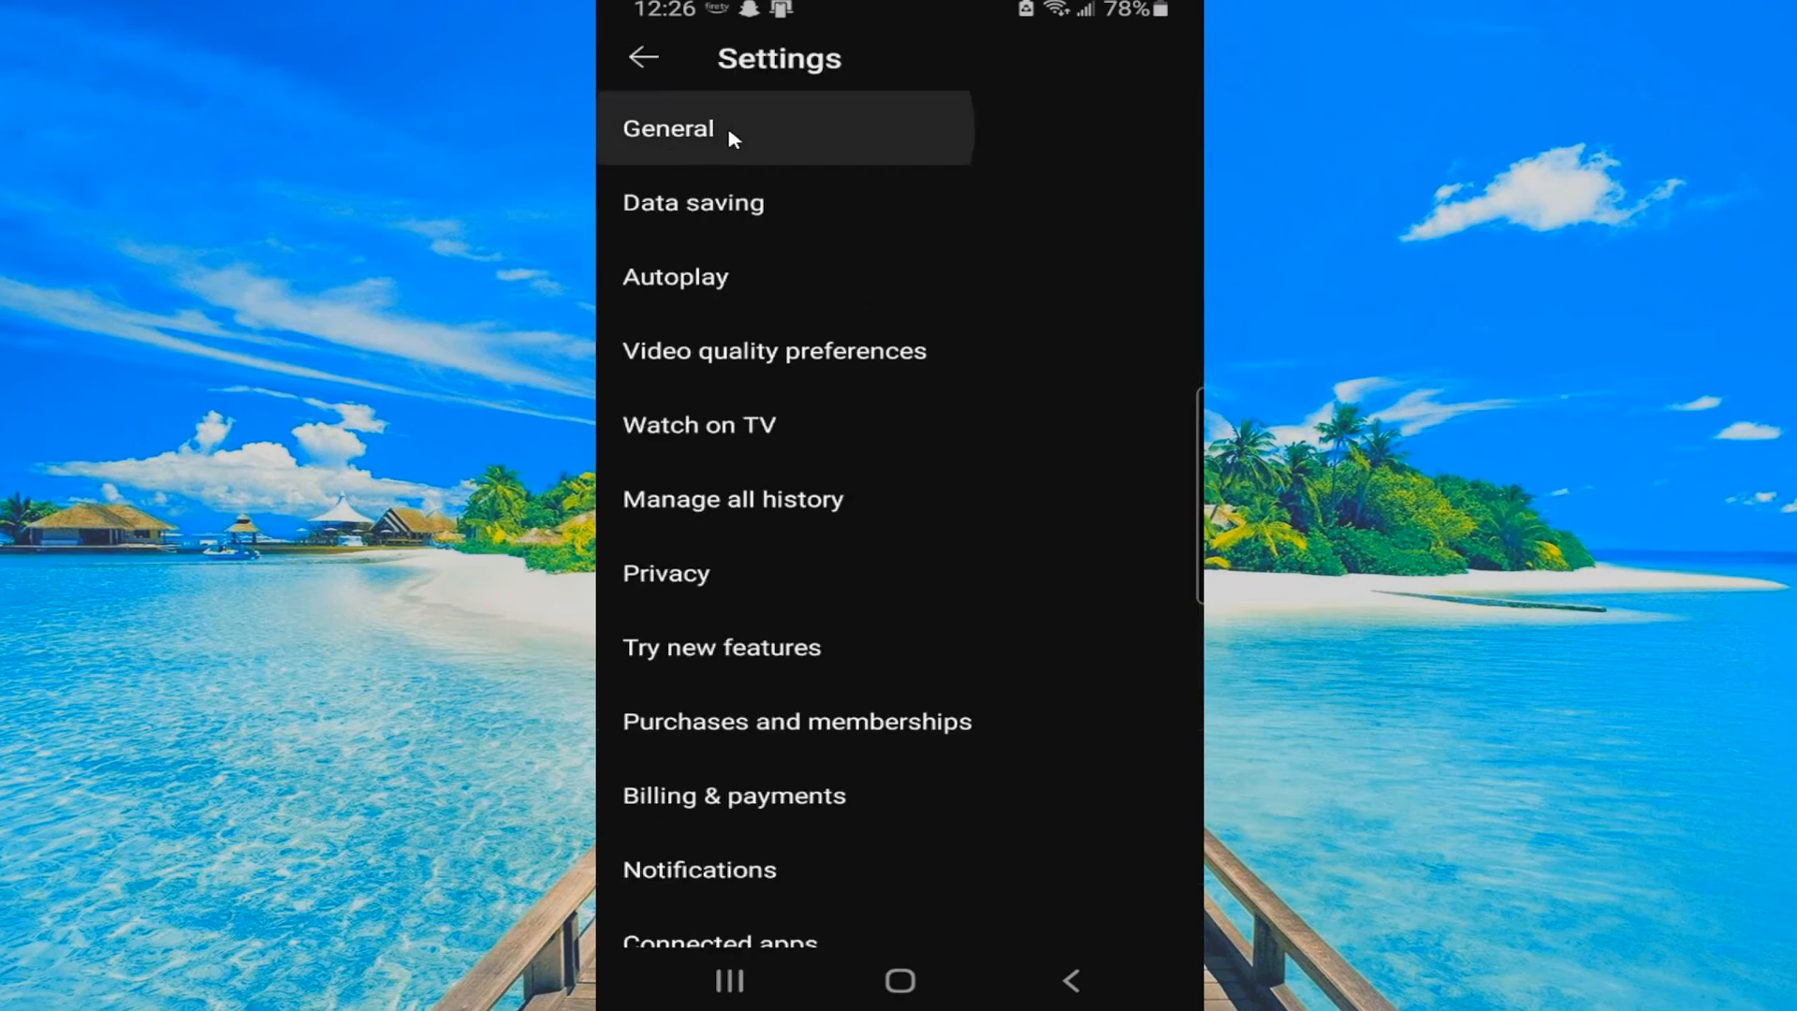
click(670, 129)
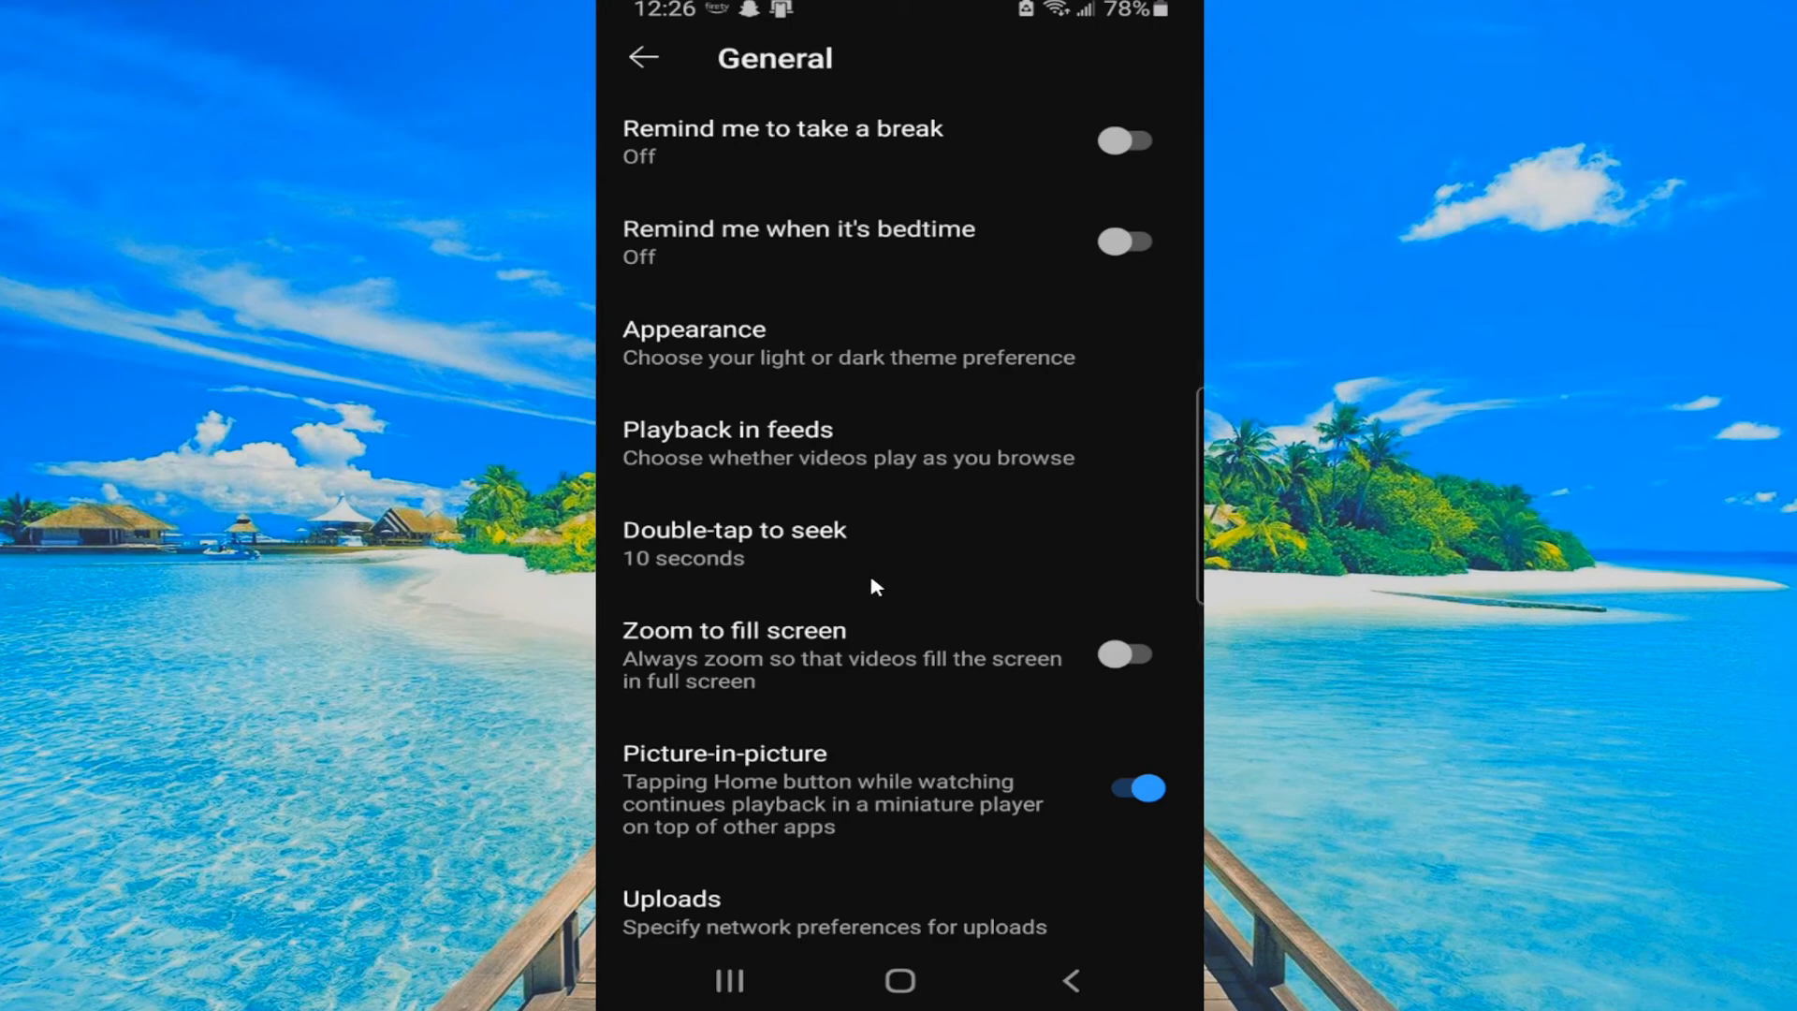
scroll(down, 3)
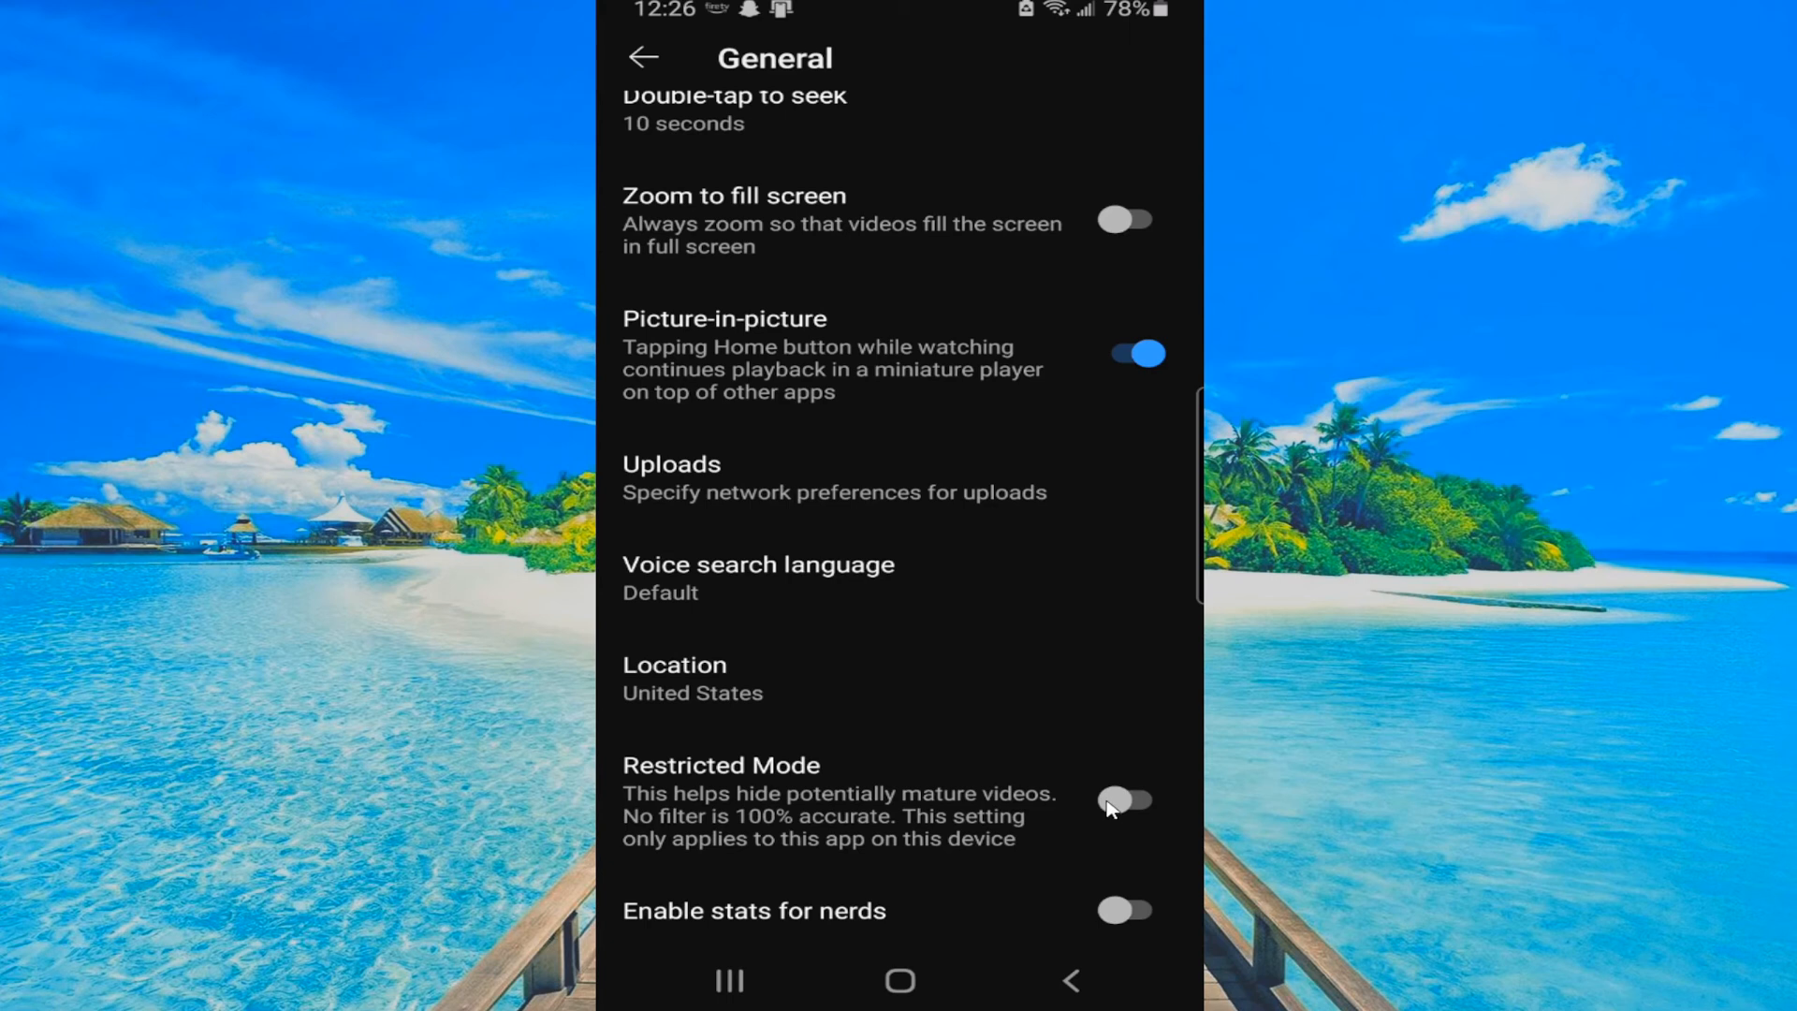
mouse_move(1146, 316)
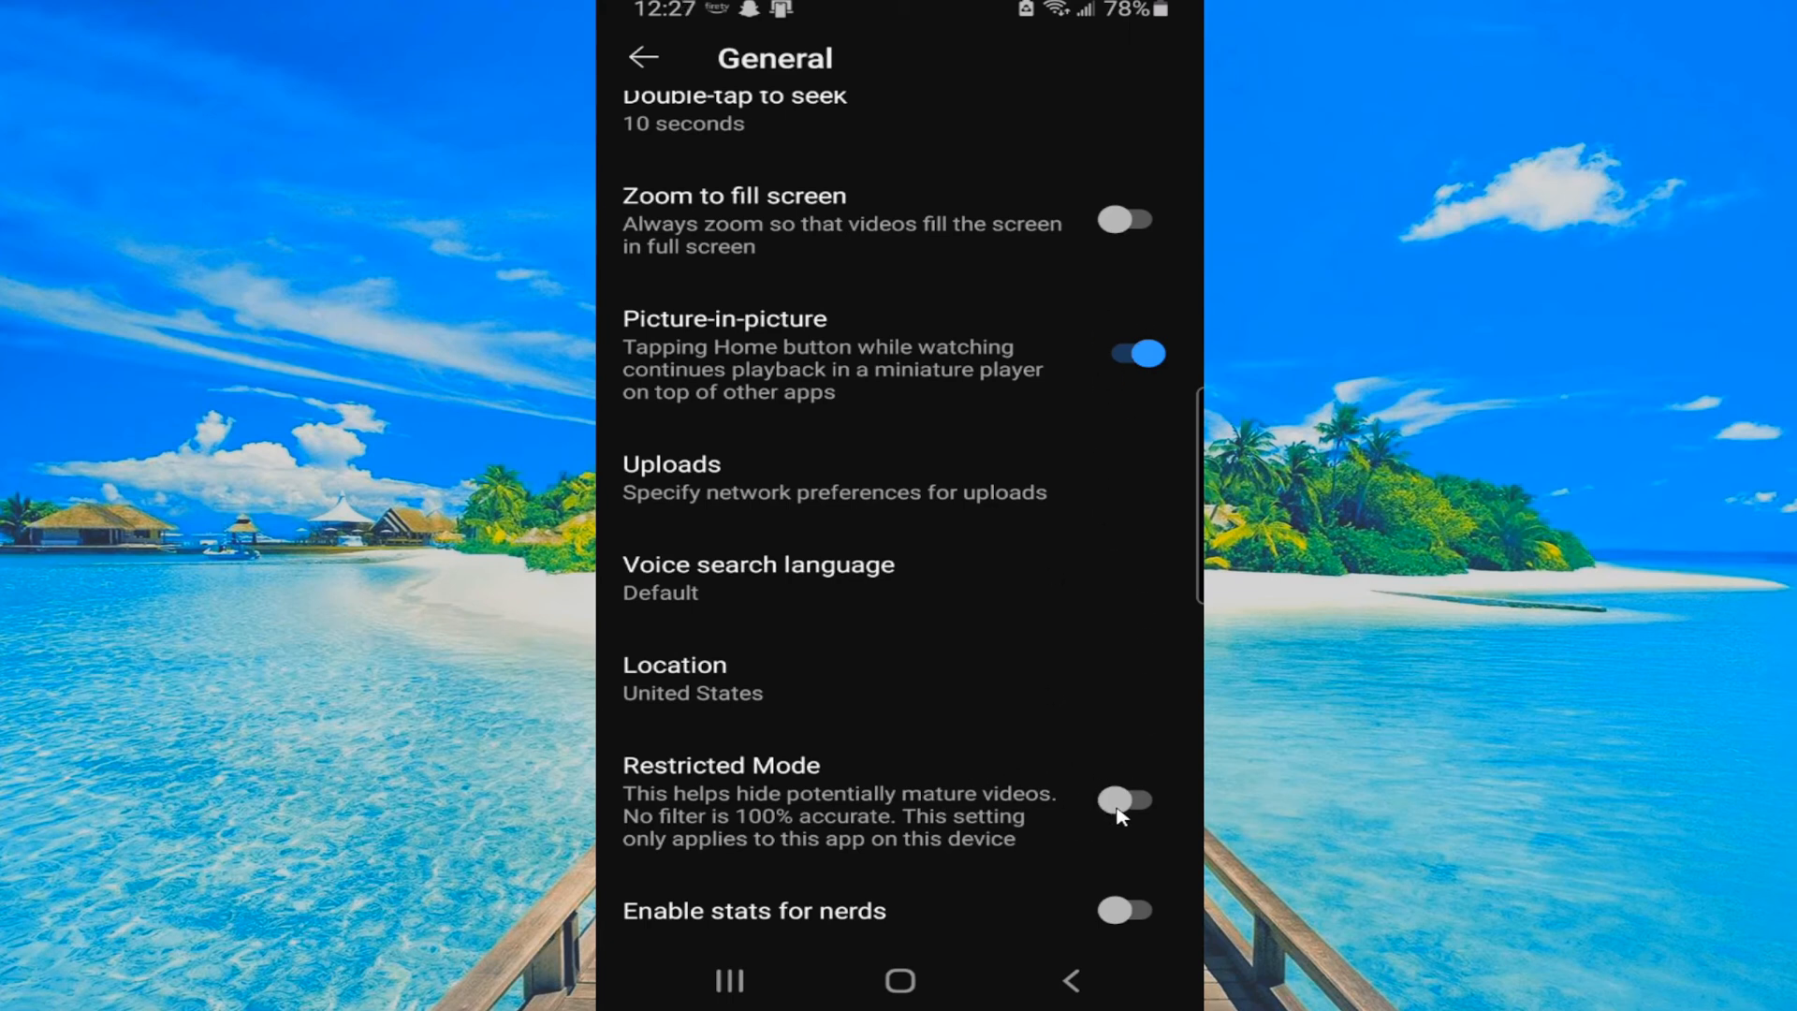
Step: Toggle Restricted Mode on and then back off in YouTube's General settings
click(1125, 800)
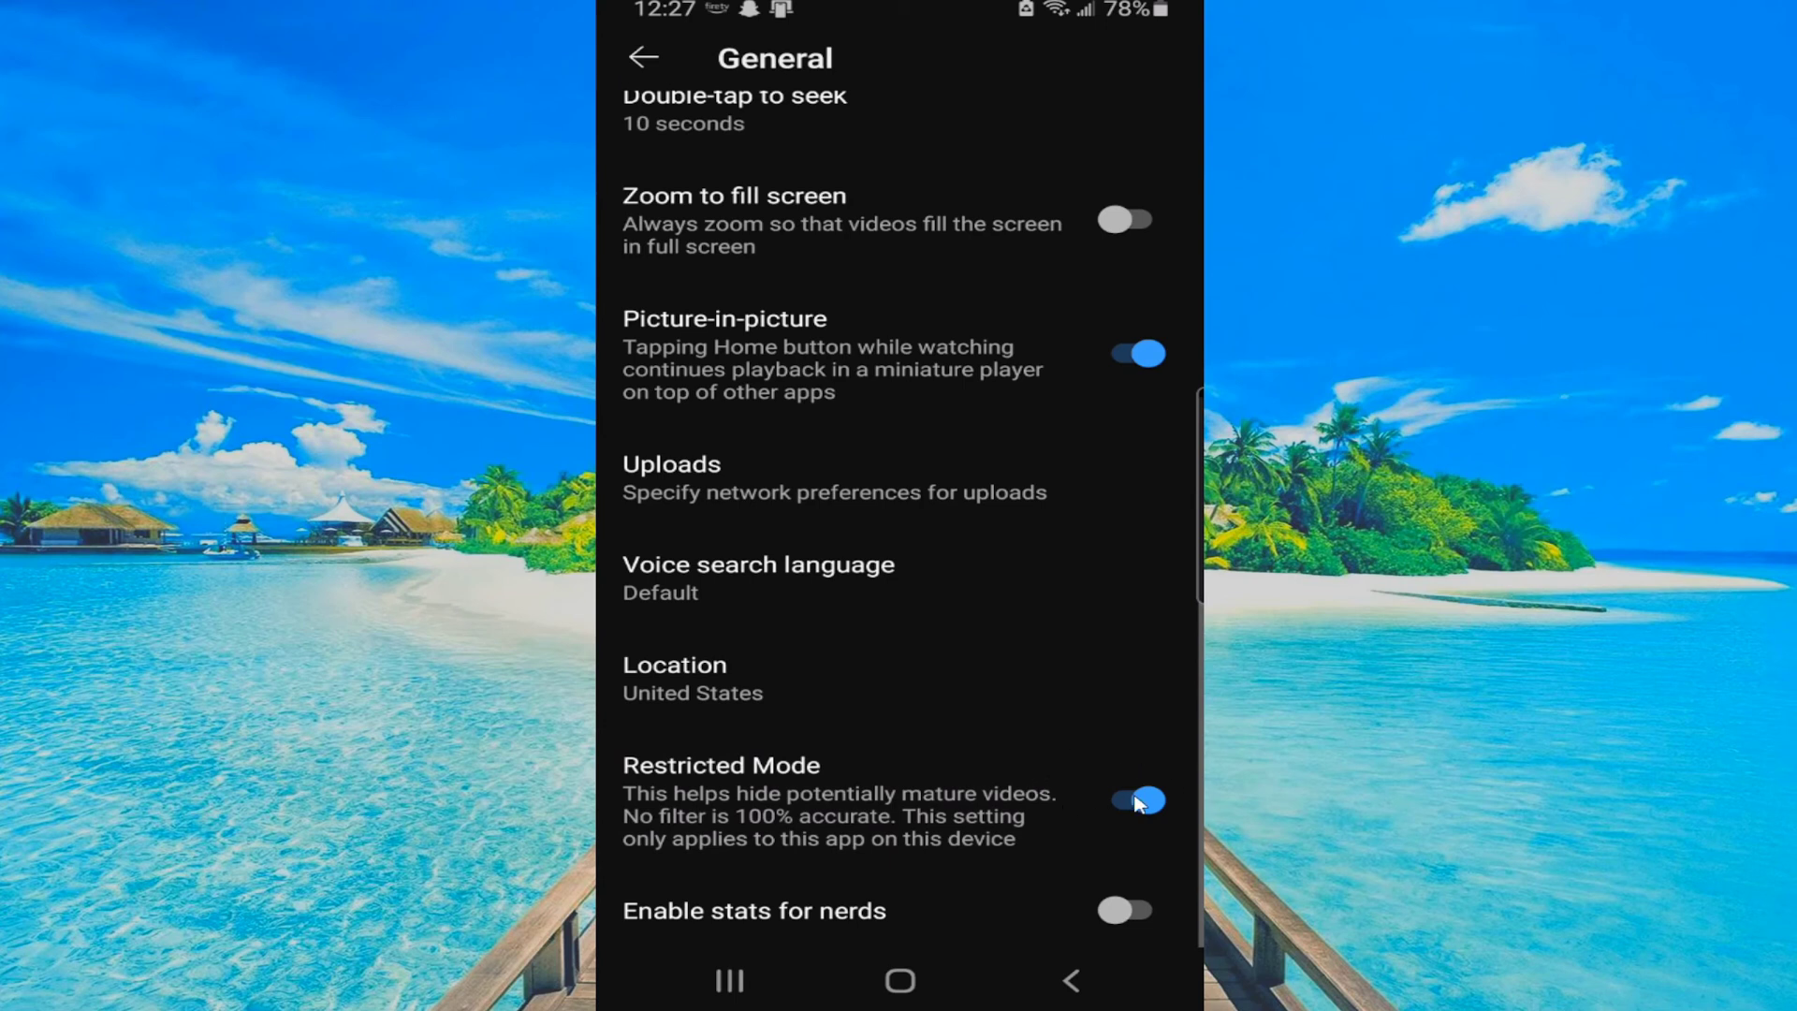
click(1139, 802)
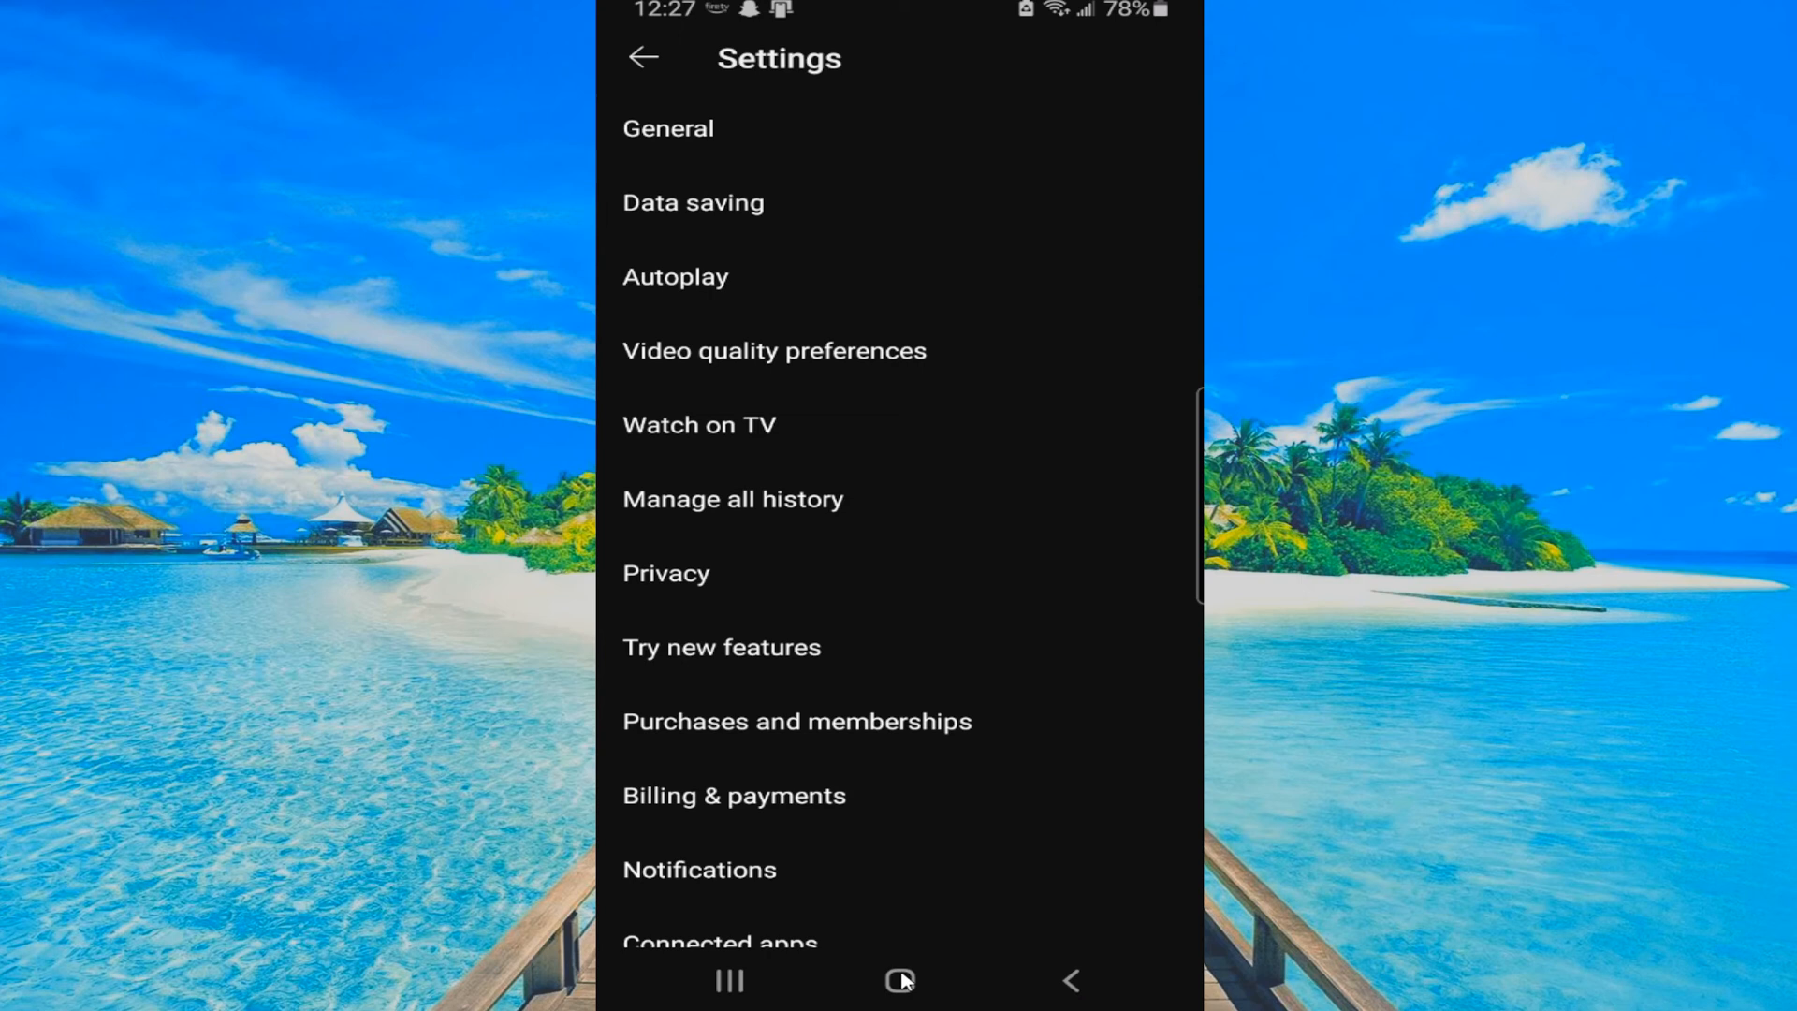
mouse_move(1045, 990)
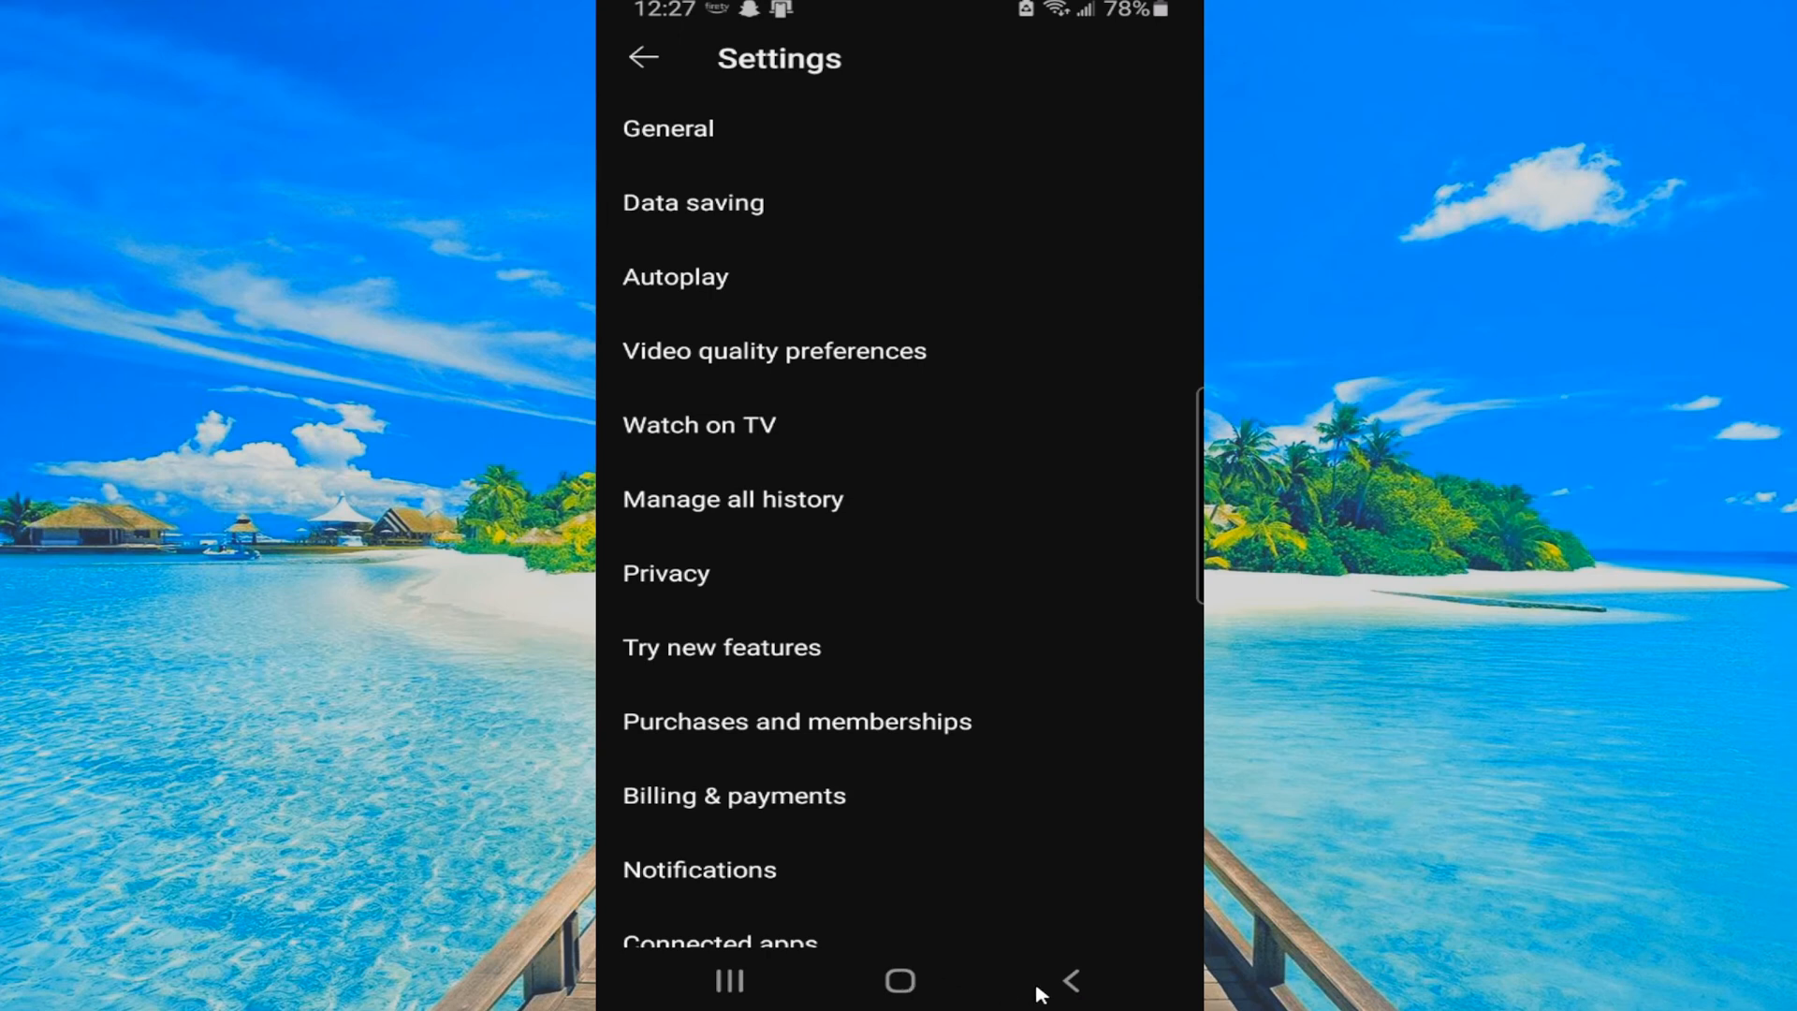
mouse_move(1069, 993)
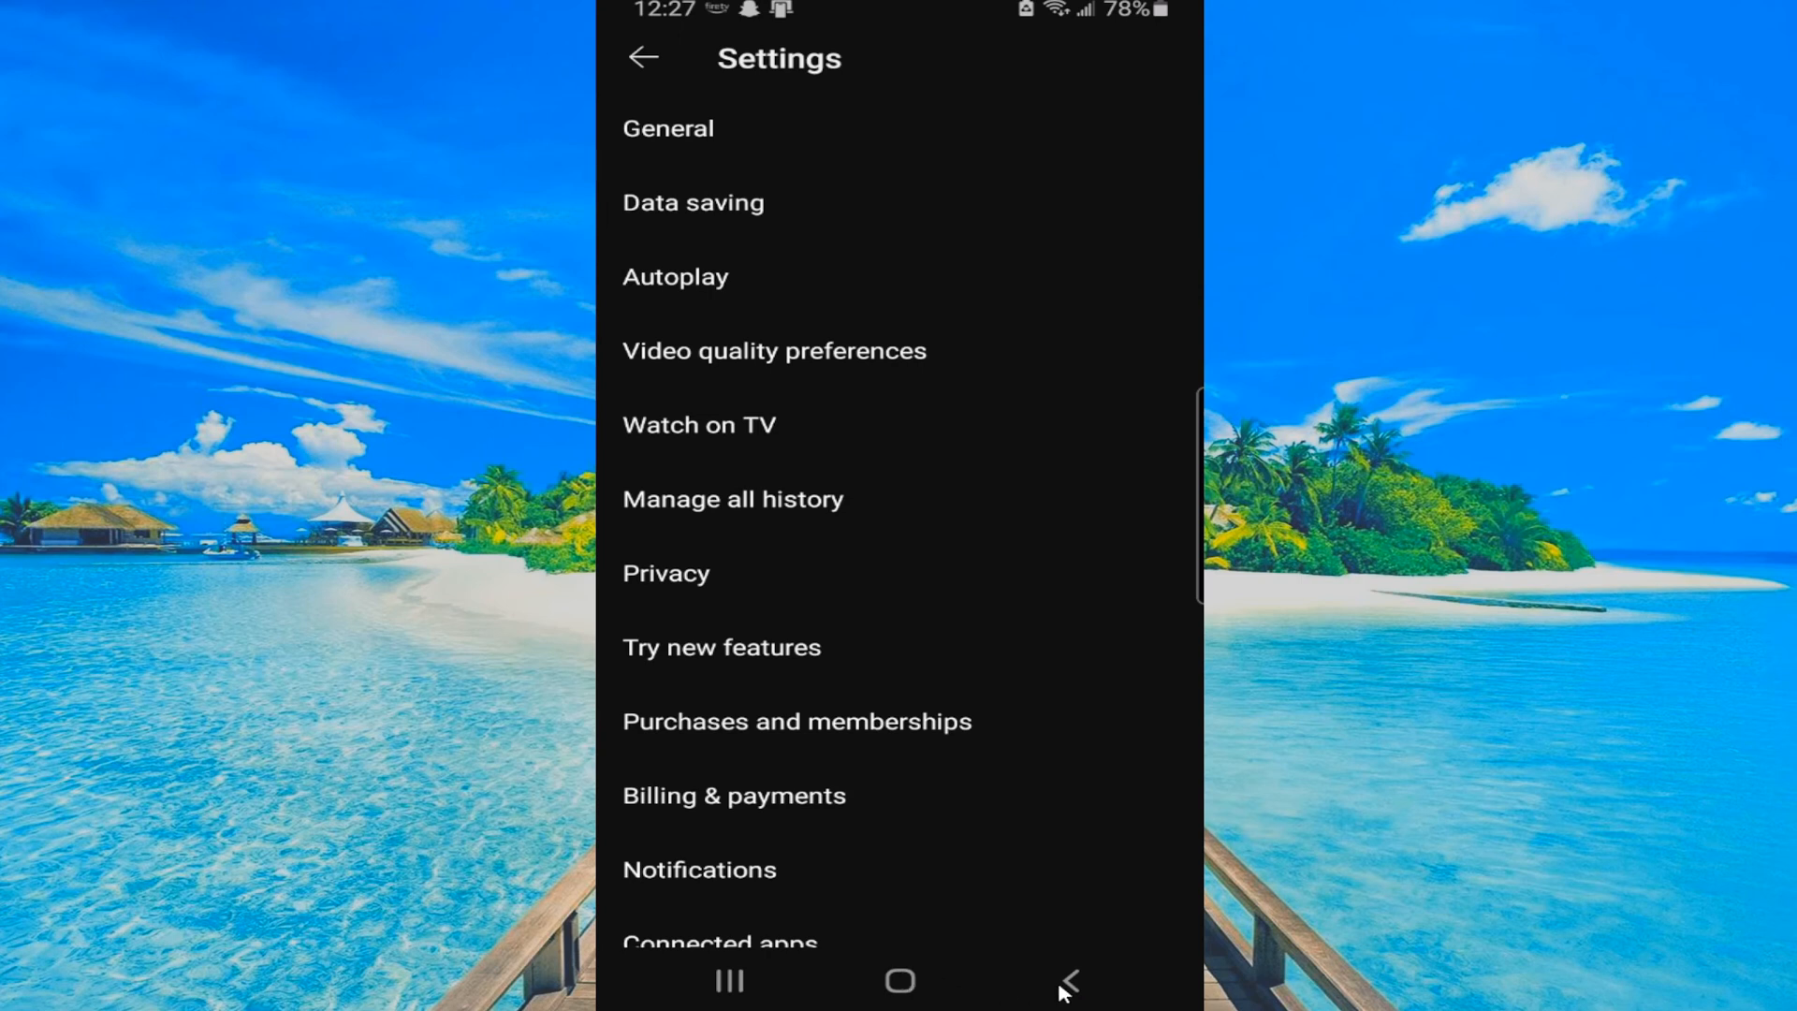